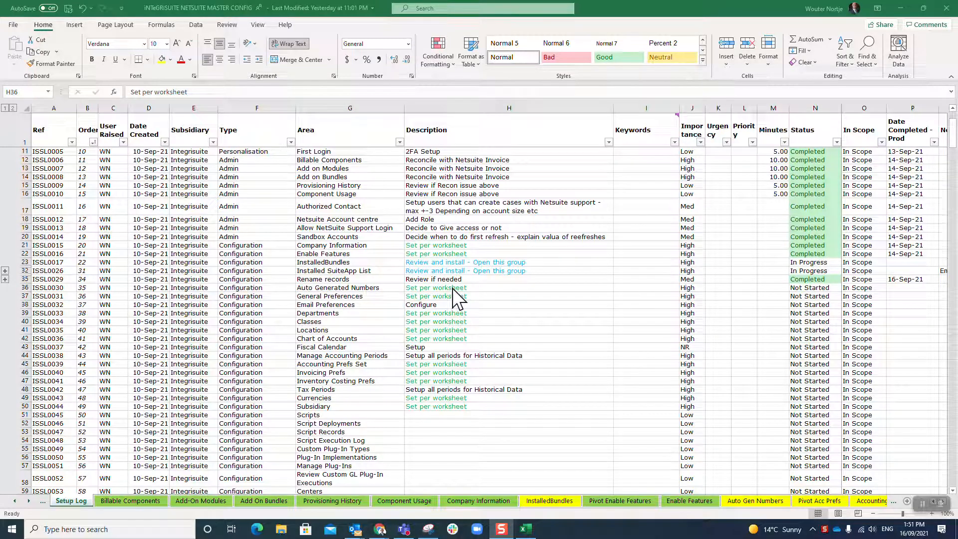
{"action": "mouse_move", "coordinate": [446, 299]}
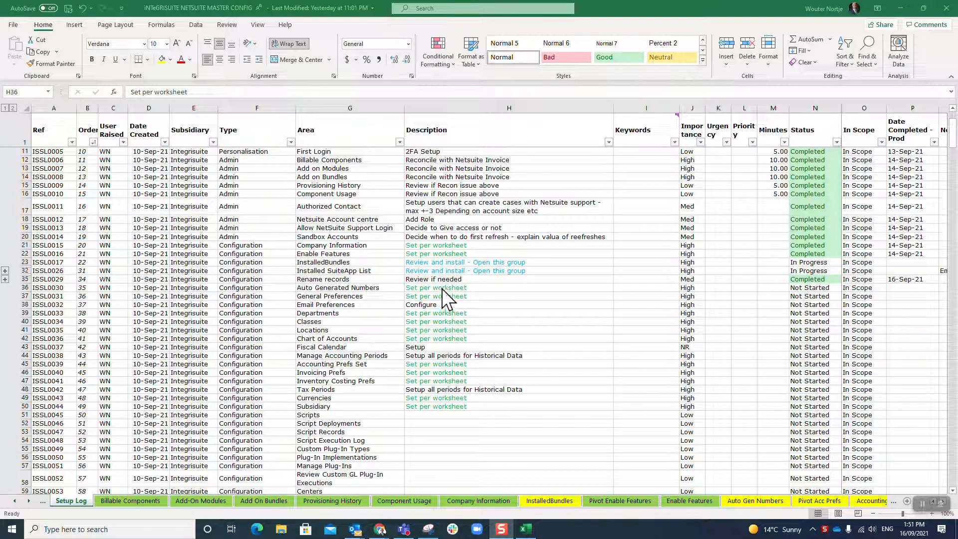
{"action": "mouse_move", "coordinate": [379, 300]}
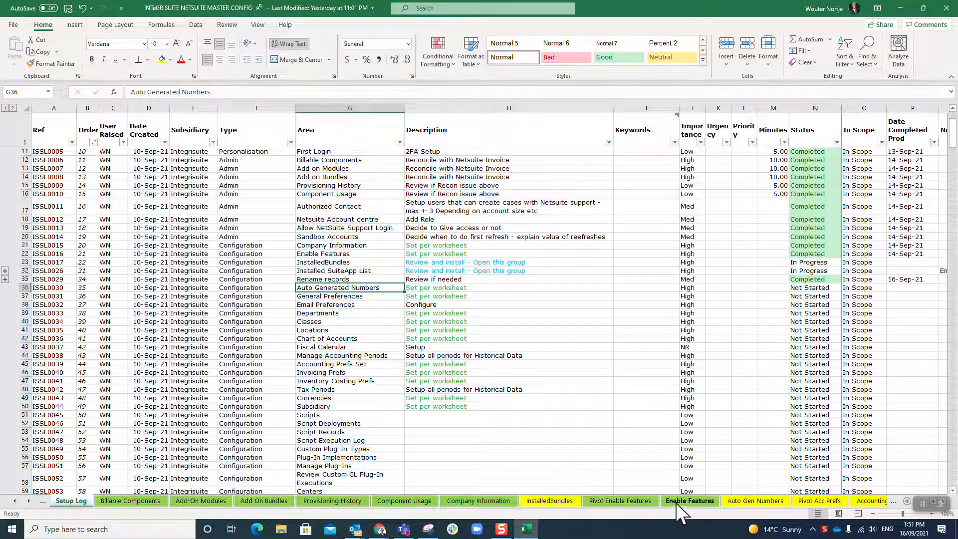
{"action": "mouse_move", "coordinate": [729, 514]}
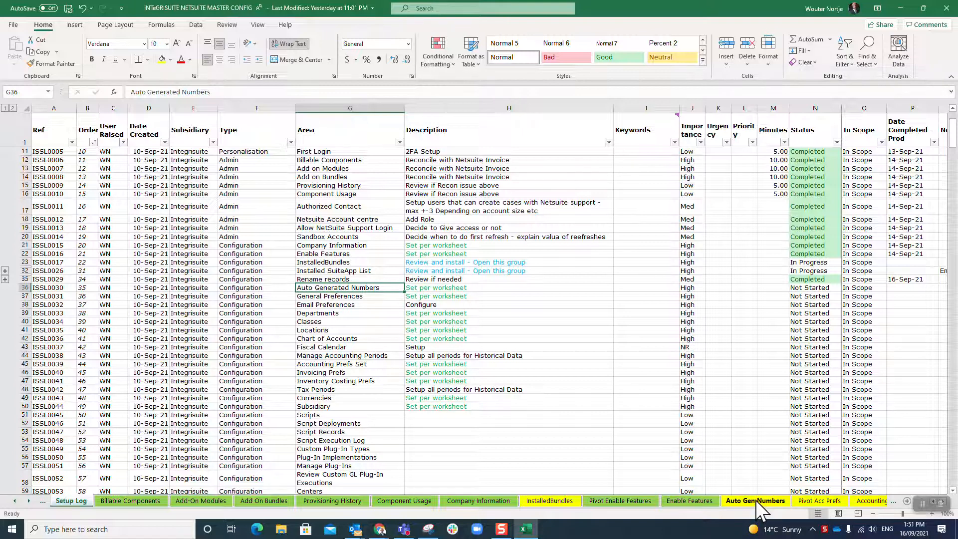
Open the Auto Gen Numbers sheet after checking the Auto Generated Numbers task in the setup log.
{"action": "left_click", "coordinate": [755, 501]}
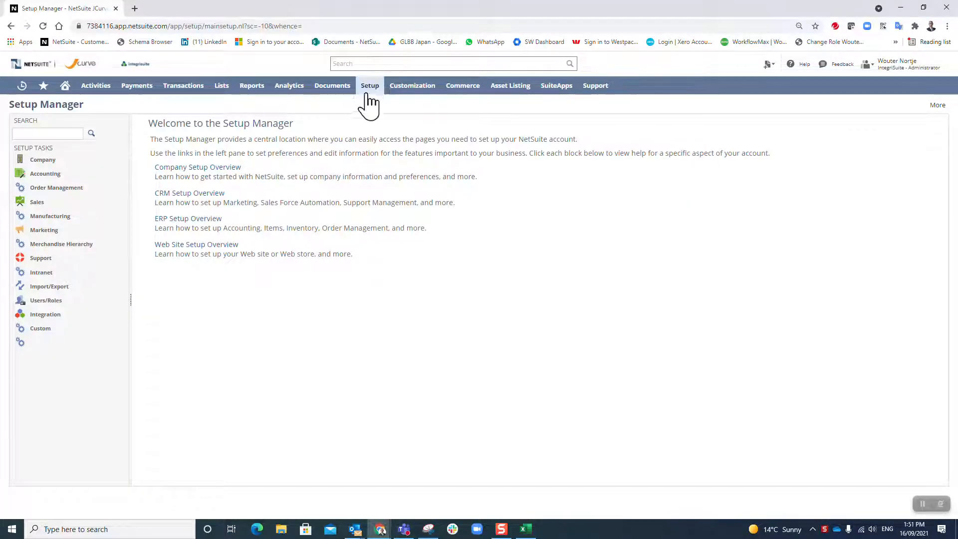
Open Set Up Auto-Generated Numbers and check the Customer row's Entities cell in Excel.
{"action": "left_click", "coordinate": [370, 84]}
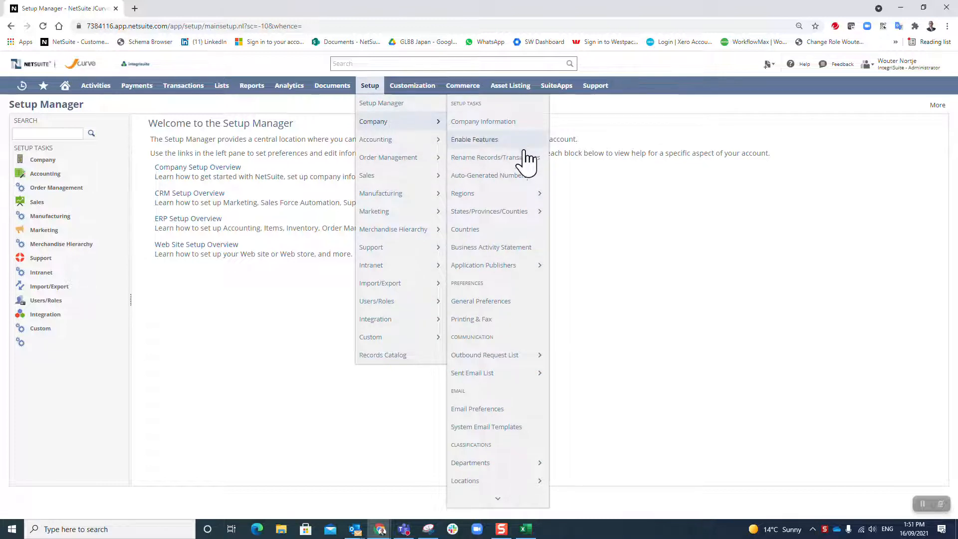
{"action": "left_click", "coordinate": [489, 175]}
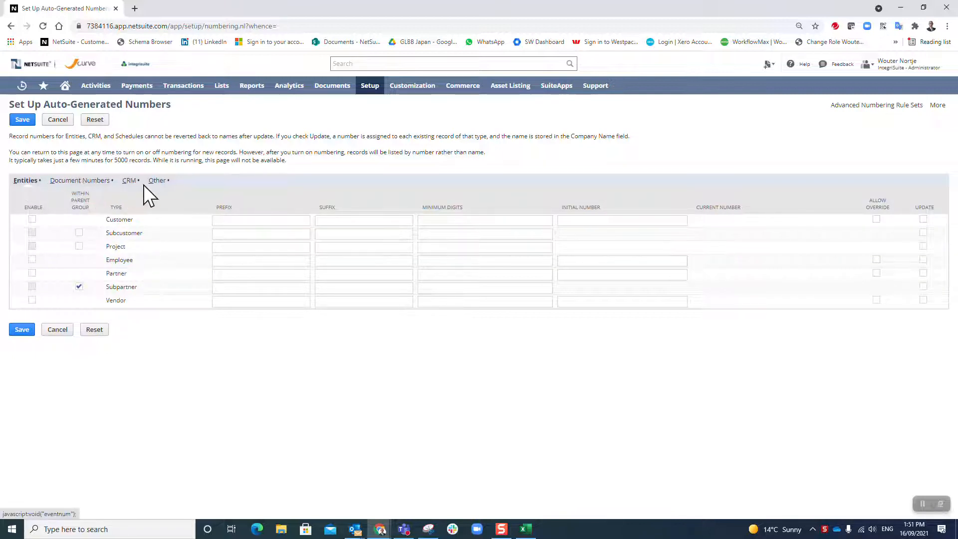
{"action": "left_click", "coordinate": [525, 534]}
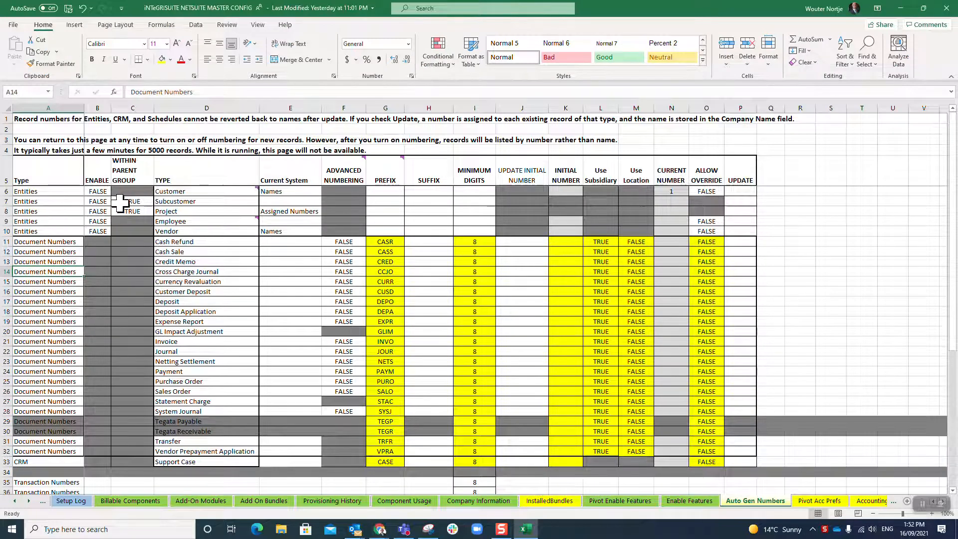
{"action": "left_click", "coordinate": [48, 191]}
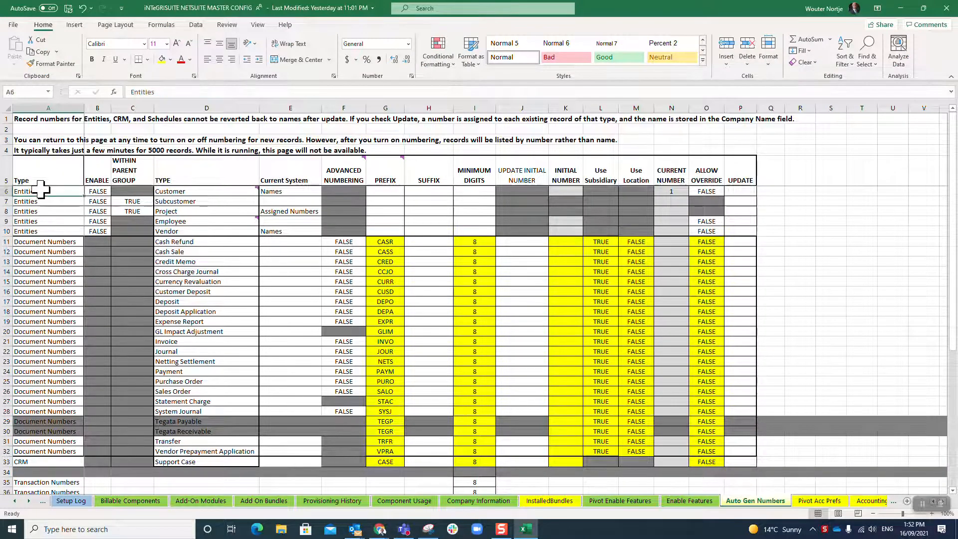
{"action": "mouse_move", "coordinate": [43, 463]}
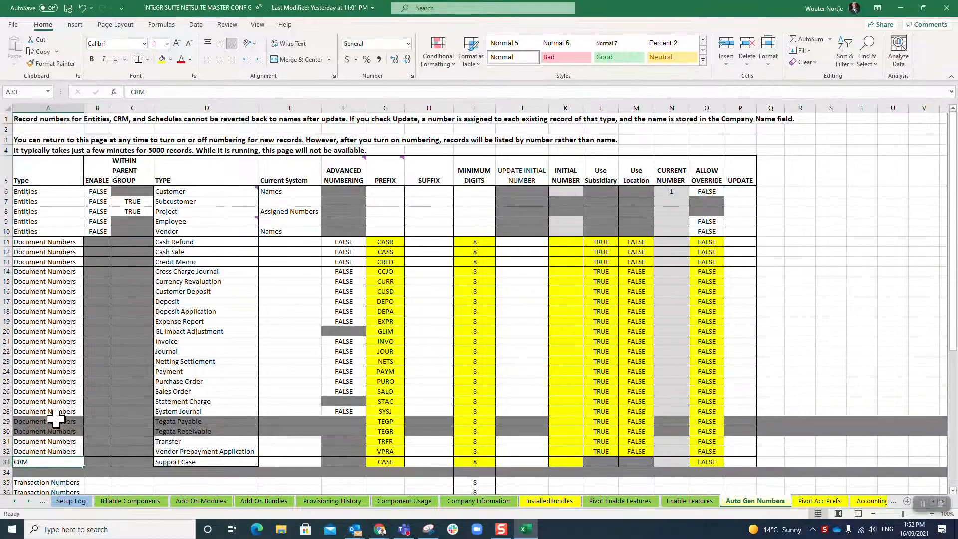
Show NetSuite's Document Numbers settings and compare them against the Auto Gen Numbers sheet.
{"action": "left_click", "coordinate": [379, 529]}
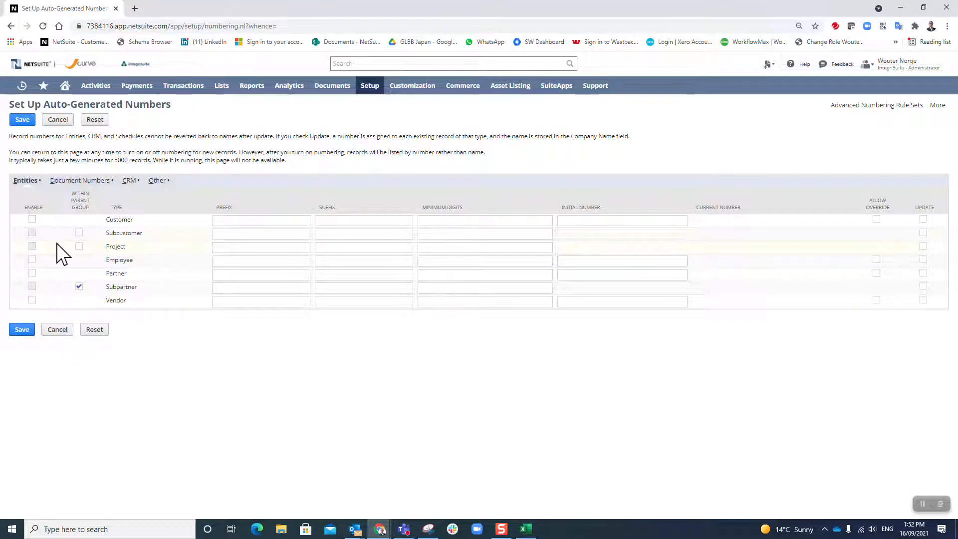
{"action": "mouse_move", "coordinate": [89, 232]}
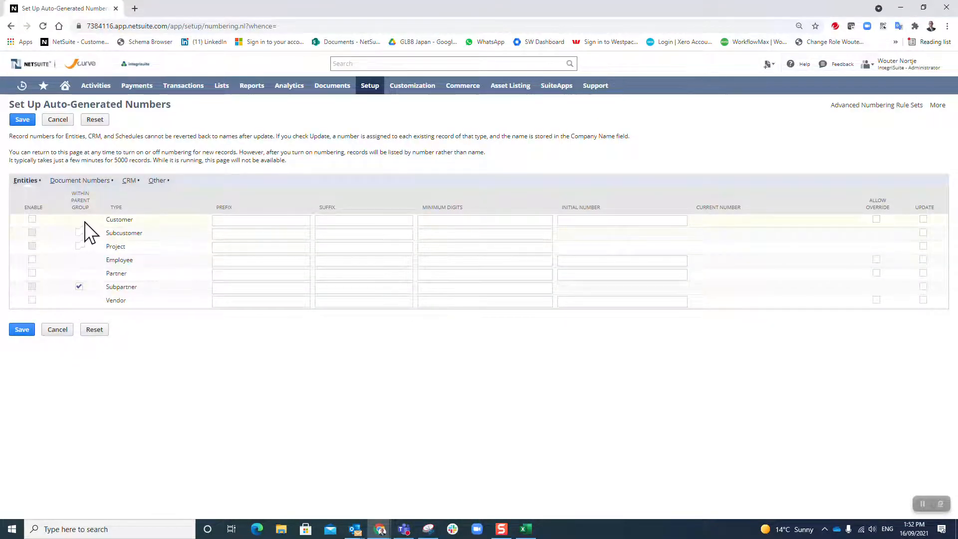
{"action": "left_click", "coordinate": [79, 180]}
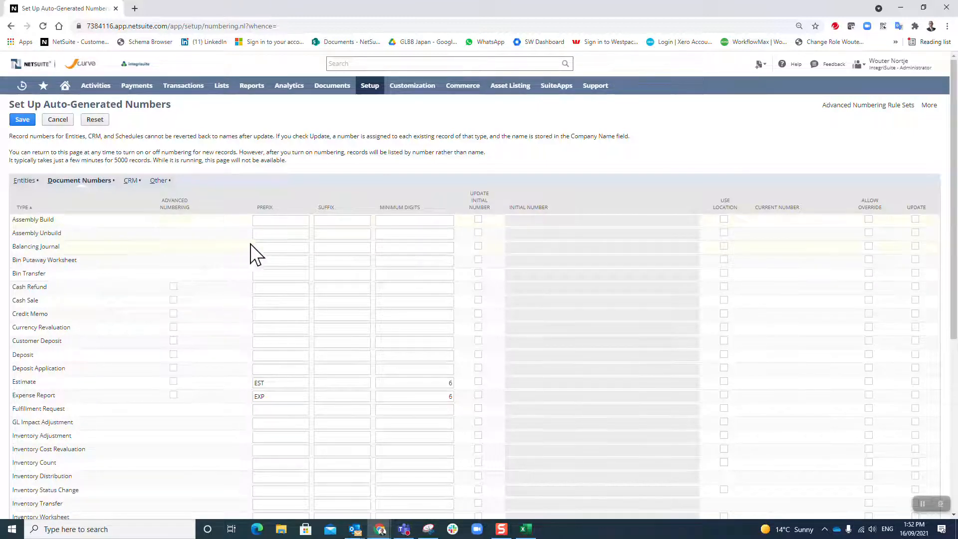
{"action": "left_click", "coordinate": [280, 246]}
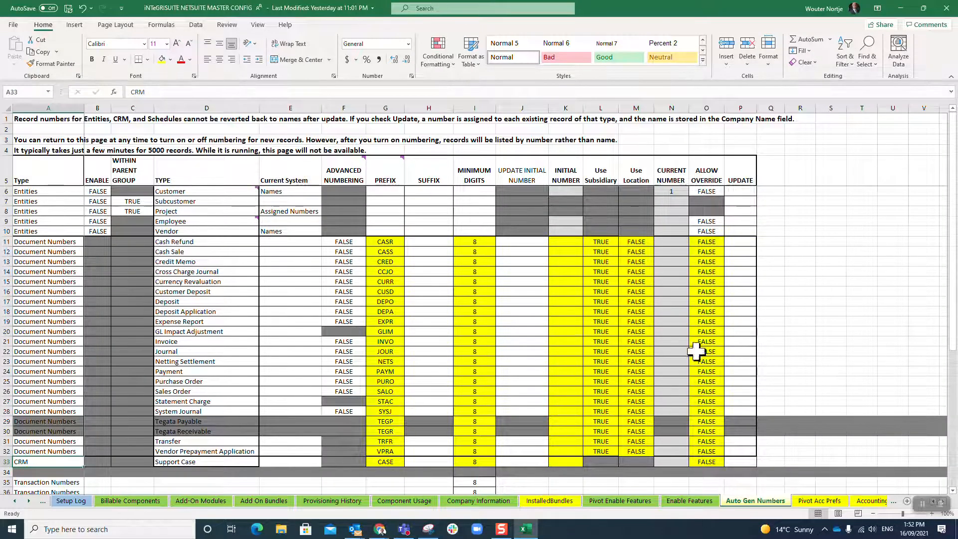
{"action": "left_click", "coordinate": [599, 175]}
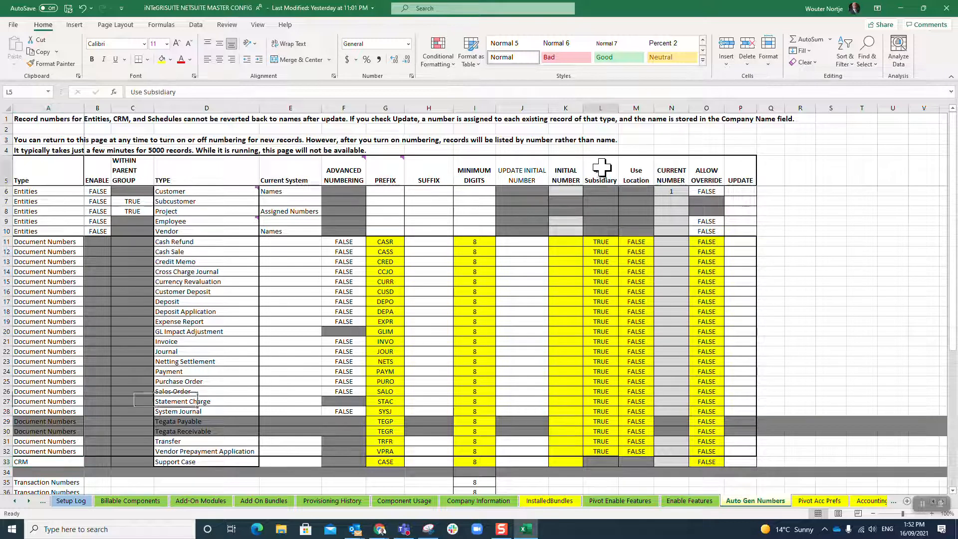
{"action": "left_click_drag", "start_coordinate": [600, 191], "coordinate": [599, 461]}
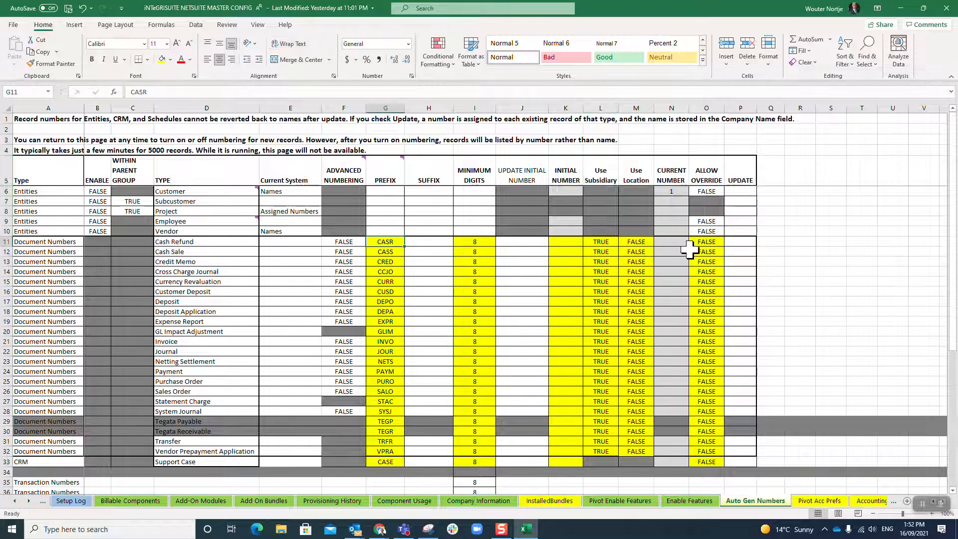
{"action": "left_click", "coordinate": [291, 241]}
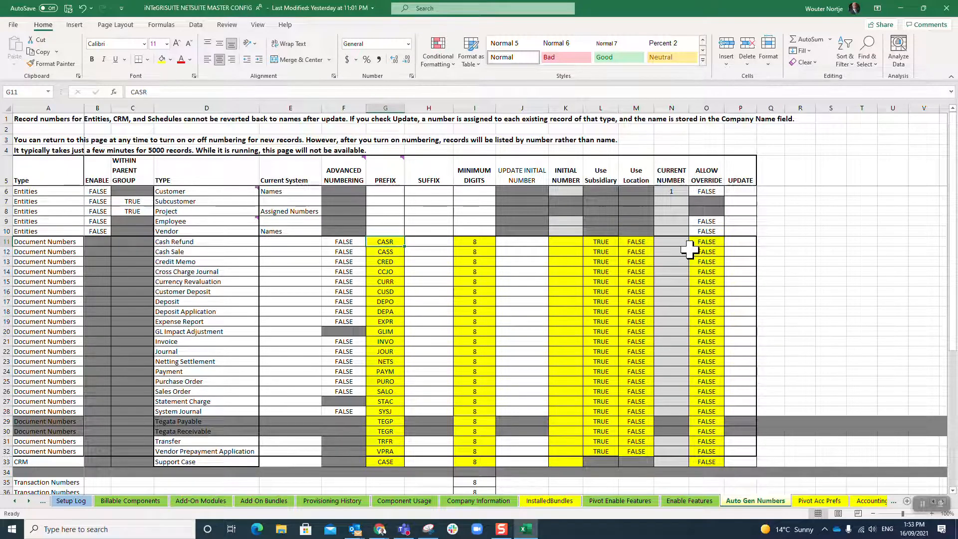
{"action": "left_click", "coordinate": [385, 251]}
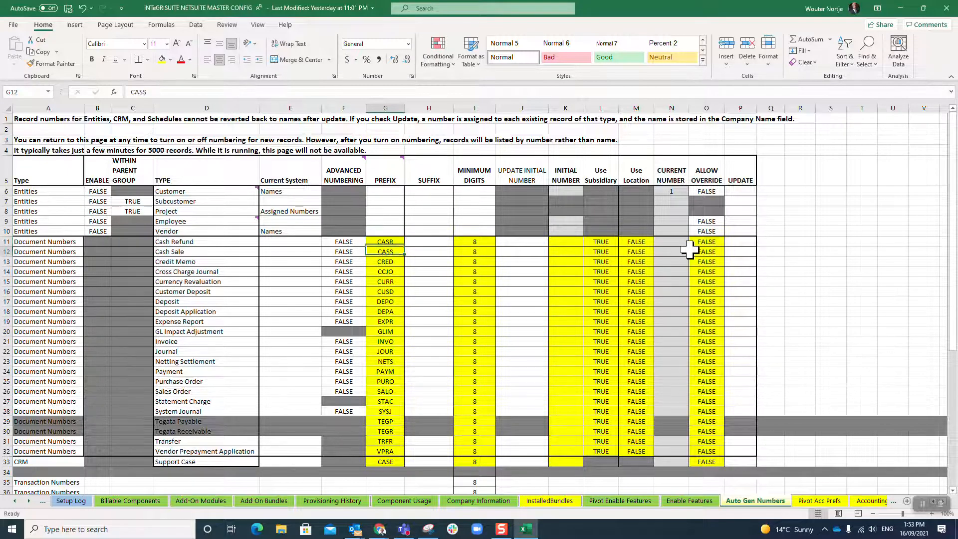
{"action": "left_click", "coordinate": [384, 301]}
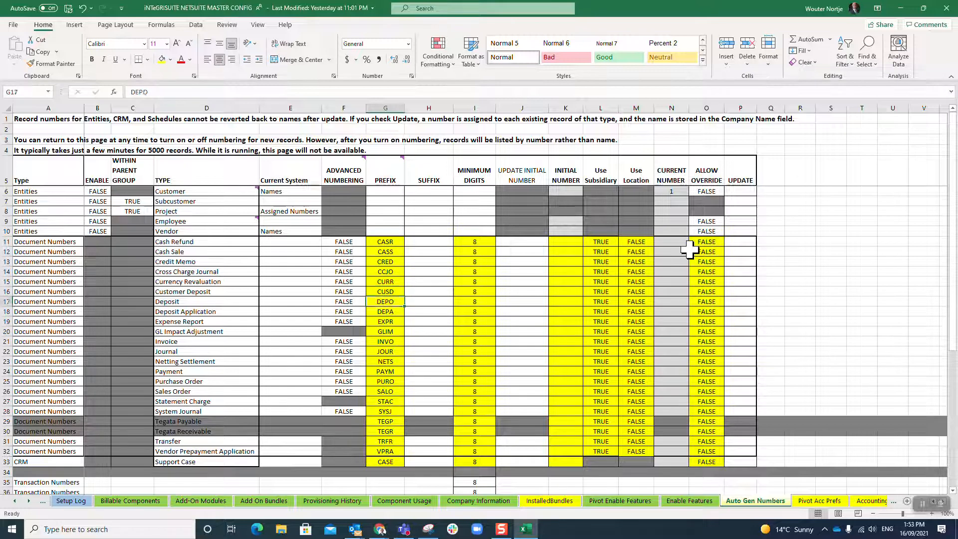
{"action": "left_click", "coordinate": [385, 272]}
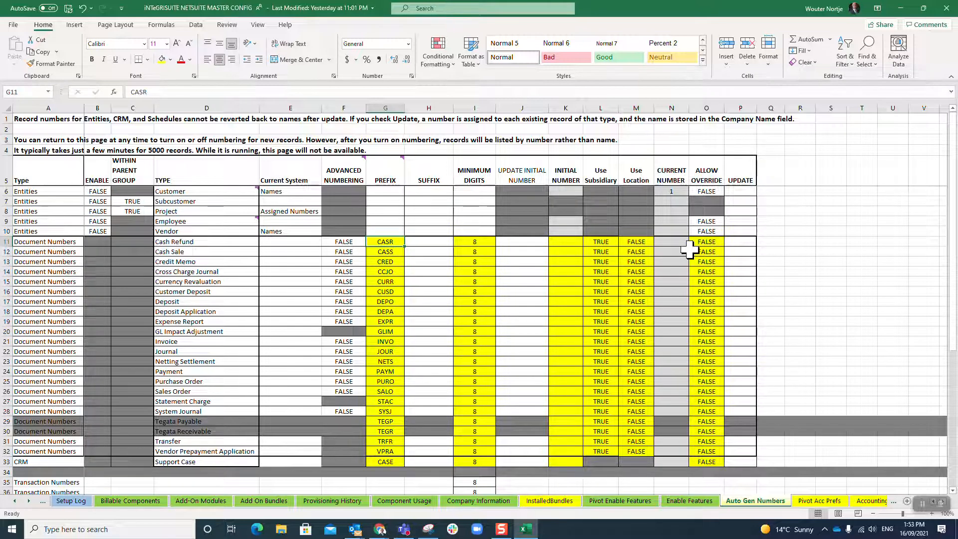
{"action": "left_click", "coordinate": [386, 261]}
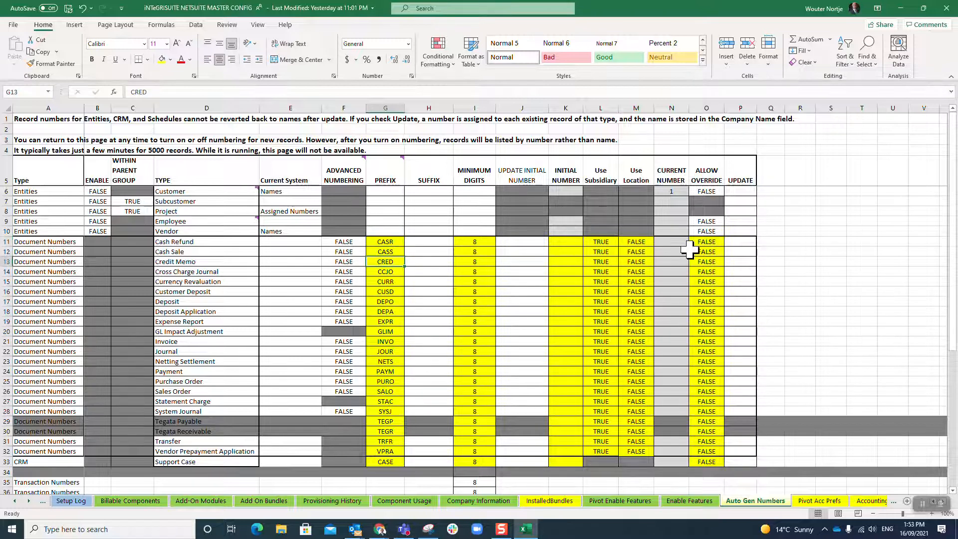
{"action": "left_click", "coordinate": [385, 351]}
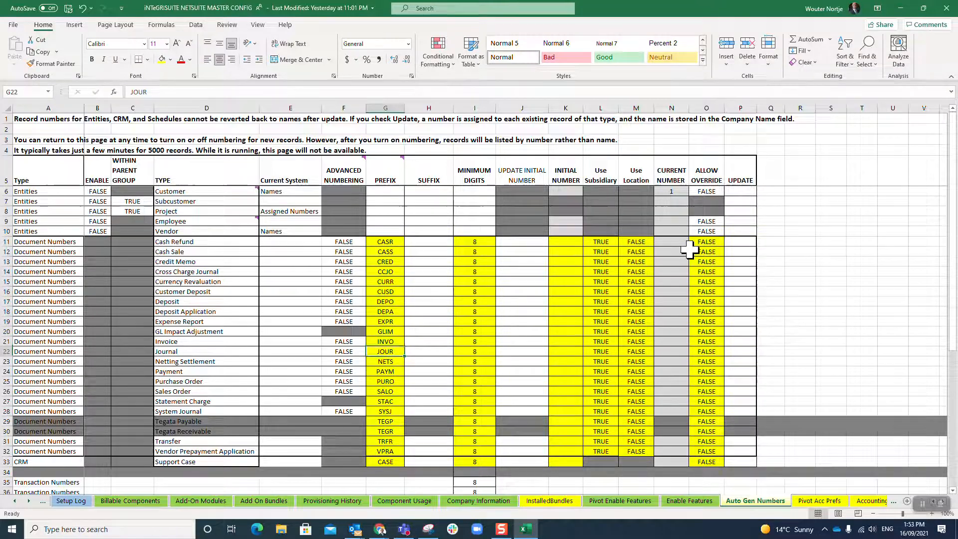
{"action": "left_click", "coordinate": [386, 301]}
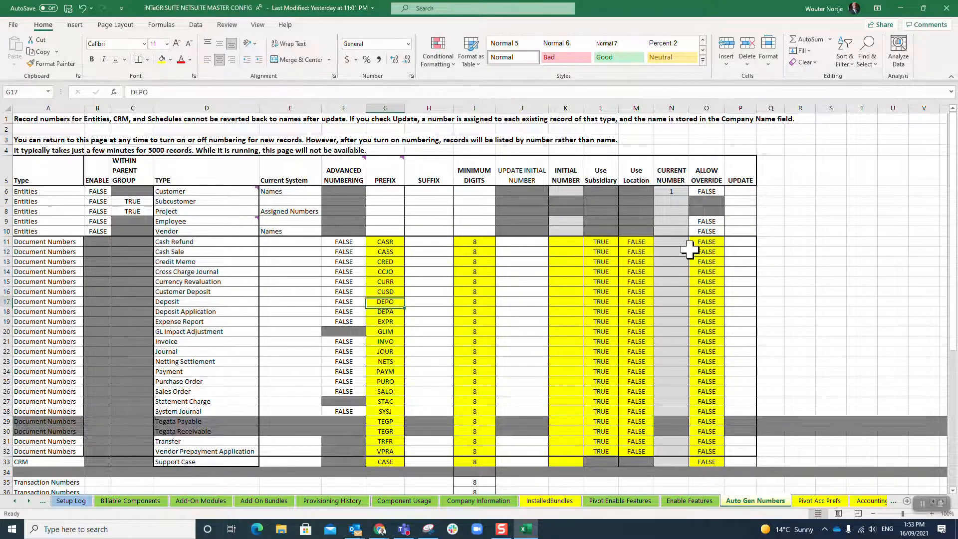
{"action": "left_click", "coordinate": [473, 291]}
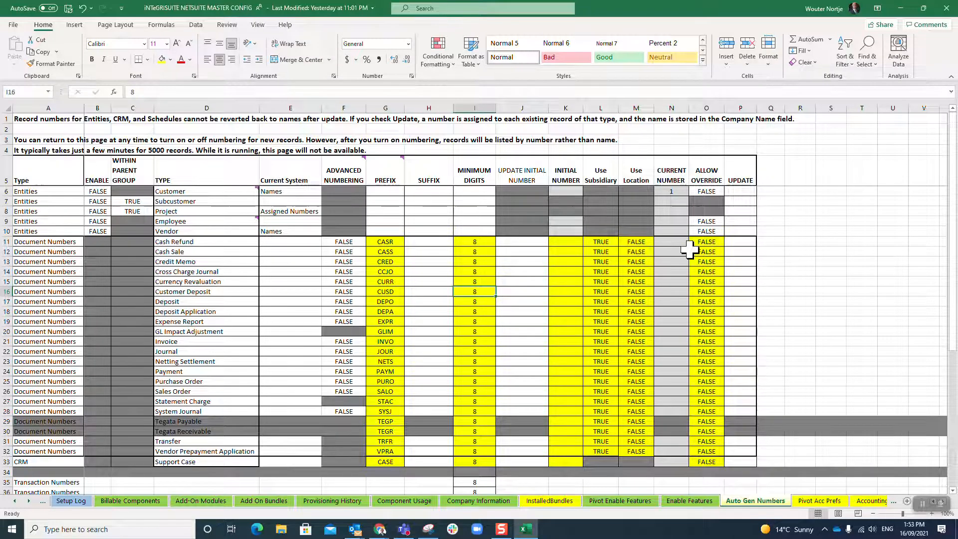
{"action": "left_click", "coordinate": [474, 242]}
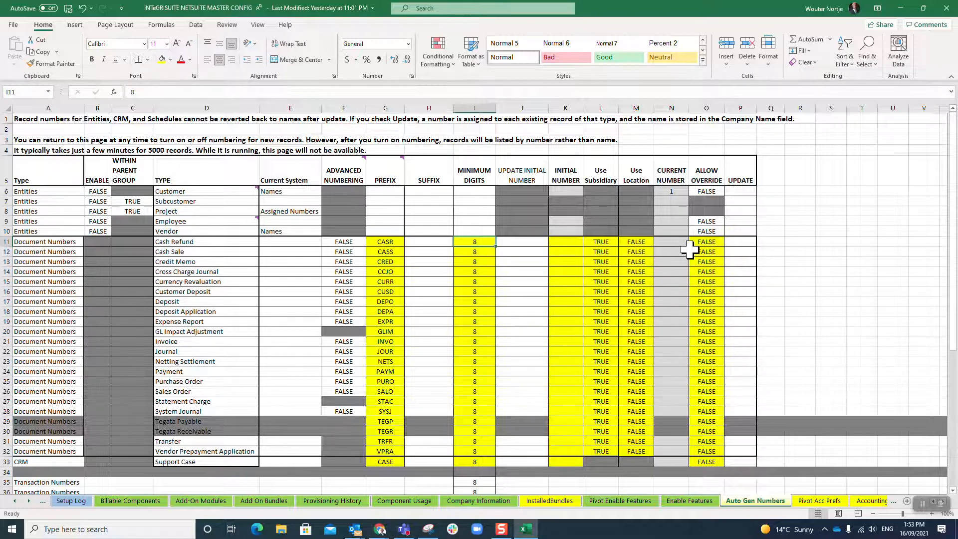
{"action": "left_click", "coordinate": [473, 272]}
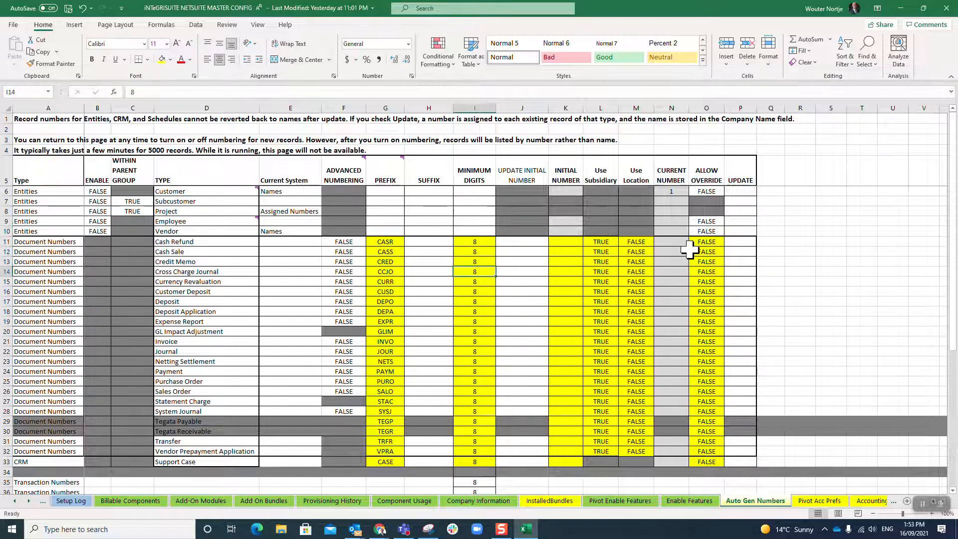
{"action": "left_click", "coordinate": [473, 311]}
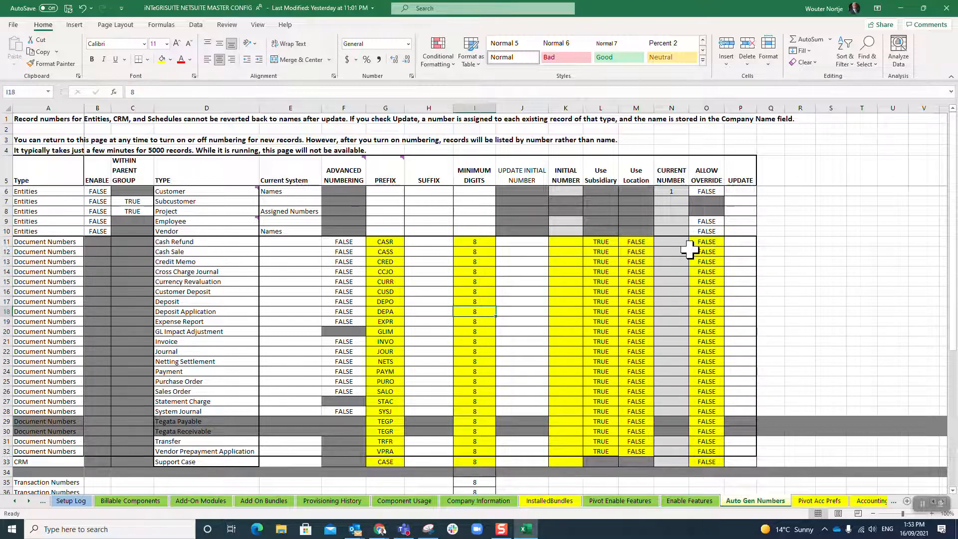
{"action": "left_click", "coordinate": [564, 311]}
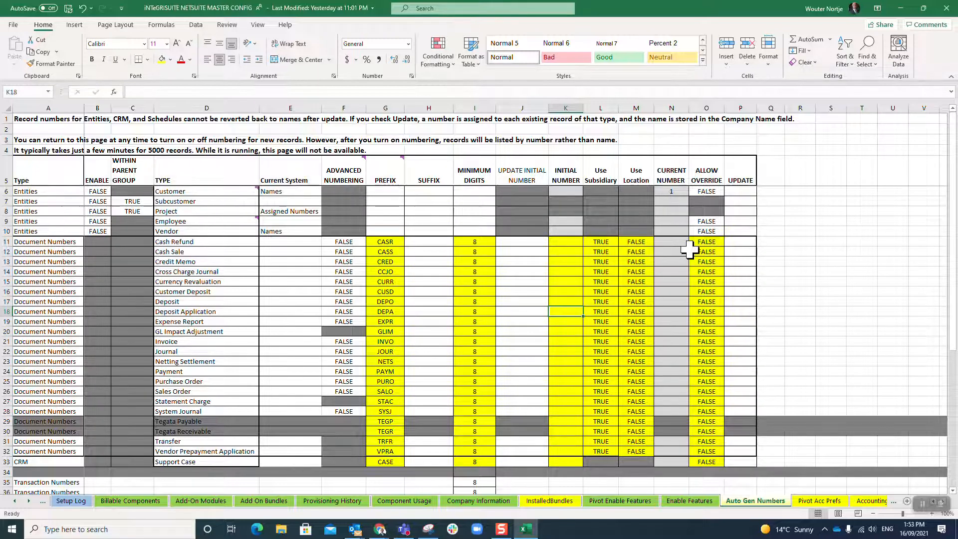
{"action": "left_click", "coordinate": [565, 271]}
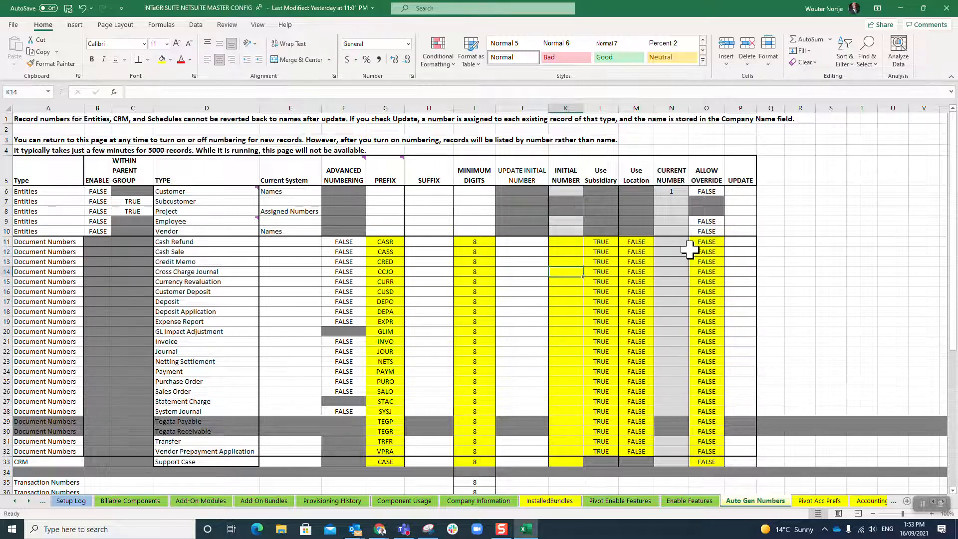
{"action": "left_click", "coordinate": [566, 281]}
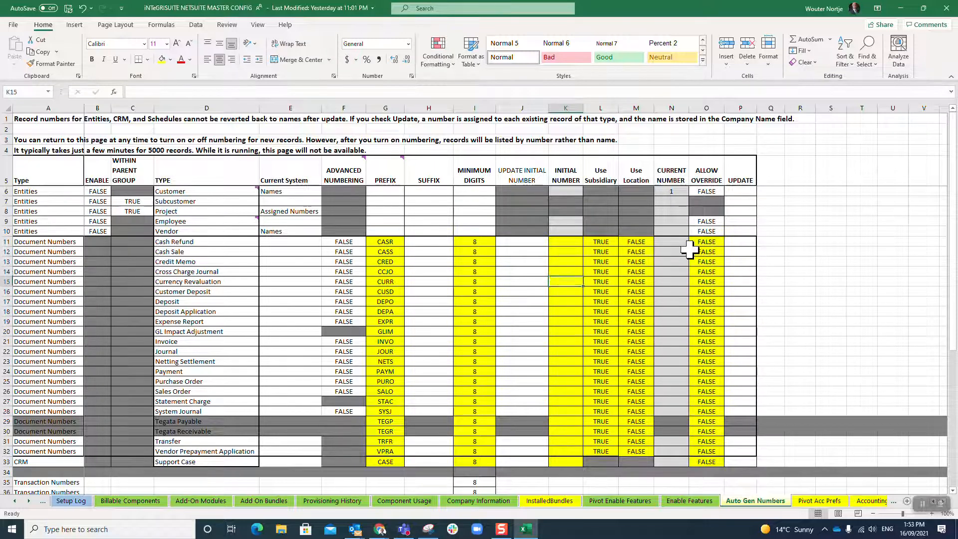
{"action": "left_click", "coordinate": [566, 310]}
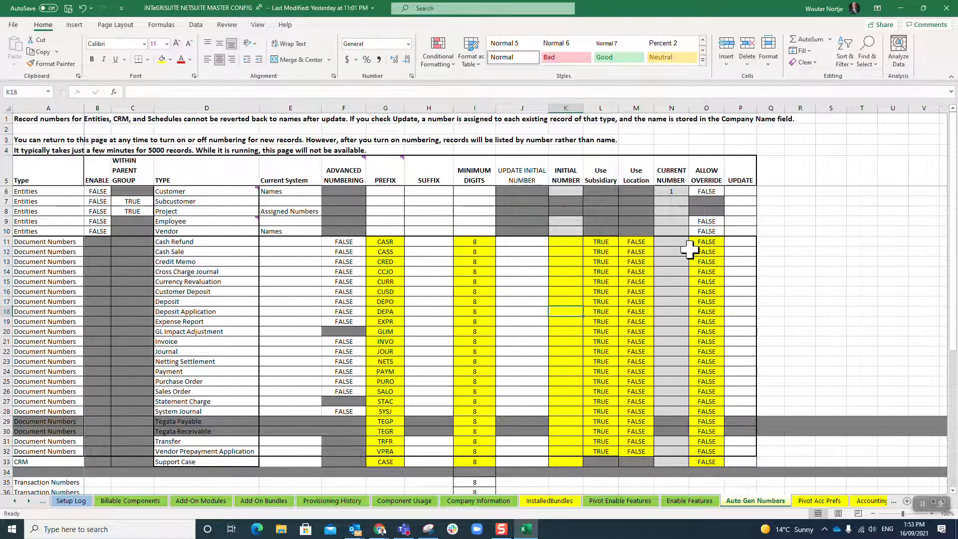
Fill the Use Subsidiary TRUE cells L11:L32 with White, Background 1, Darker 50% grey.
{"action": "left_click", "coordinate": [565, 411]}
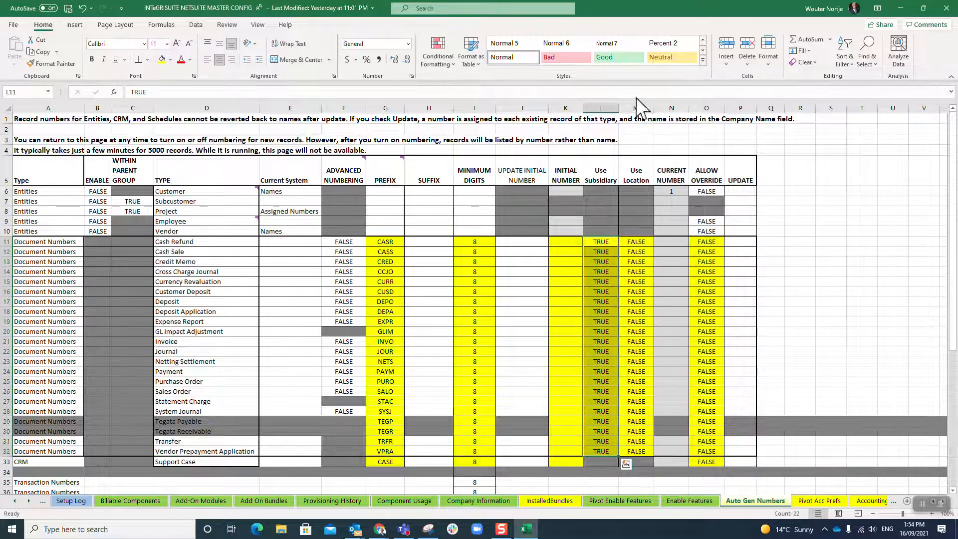
{"action": "left_click", "coordinate": [171, 59]}
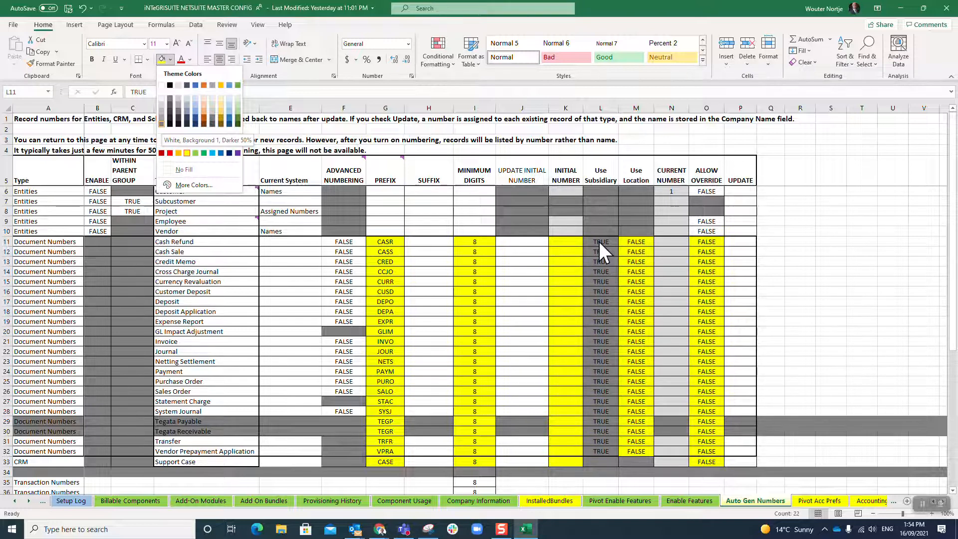
{"action": "mouse_move", "coordinate": [610, 253]}
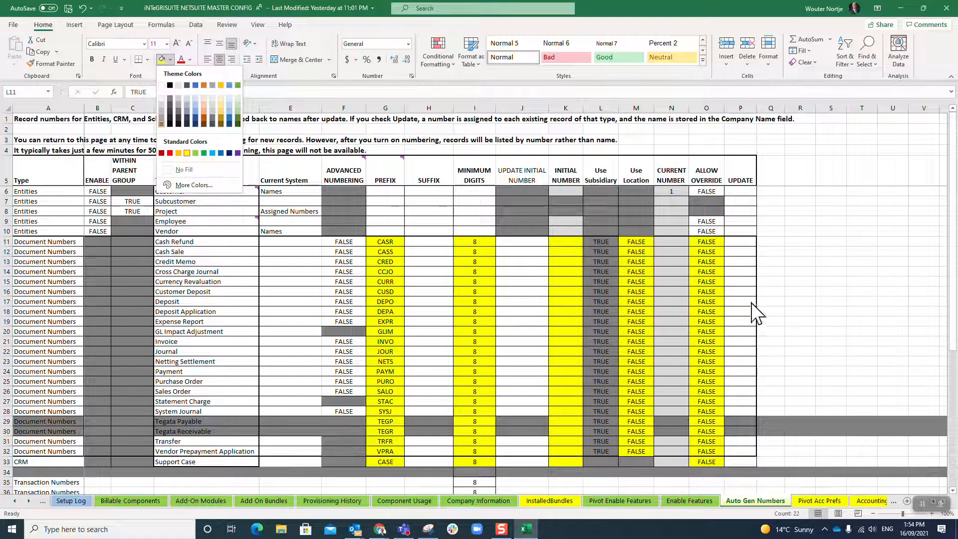
{"action": "left_click", "coordinate": [740, 276]}
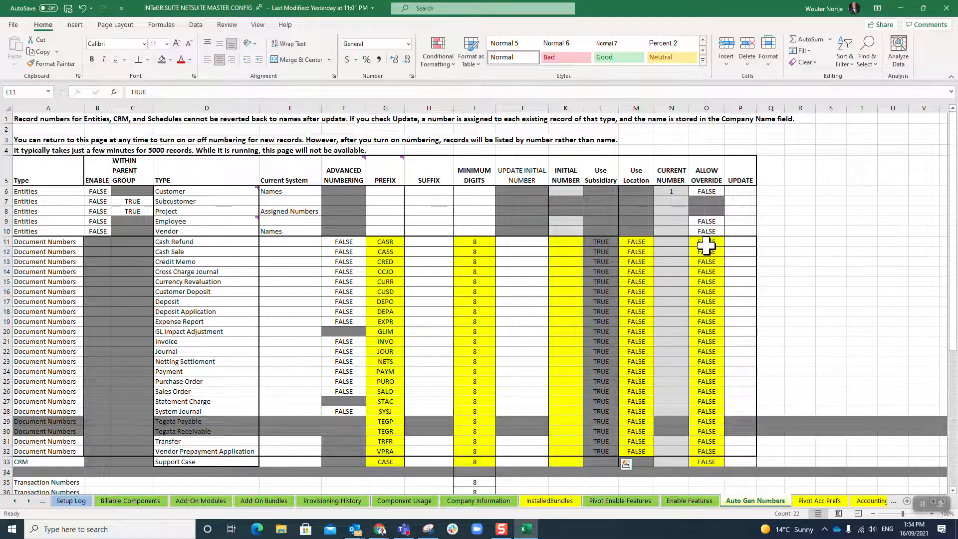
{"action": "mouse_move", "coordinate": [721, 324]}
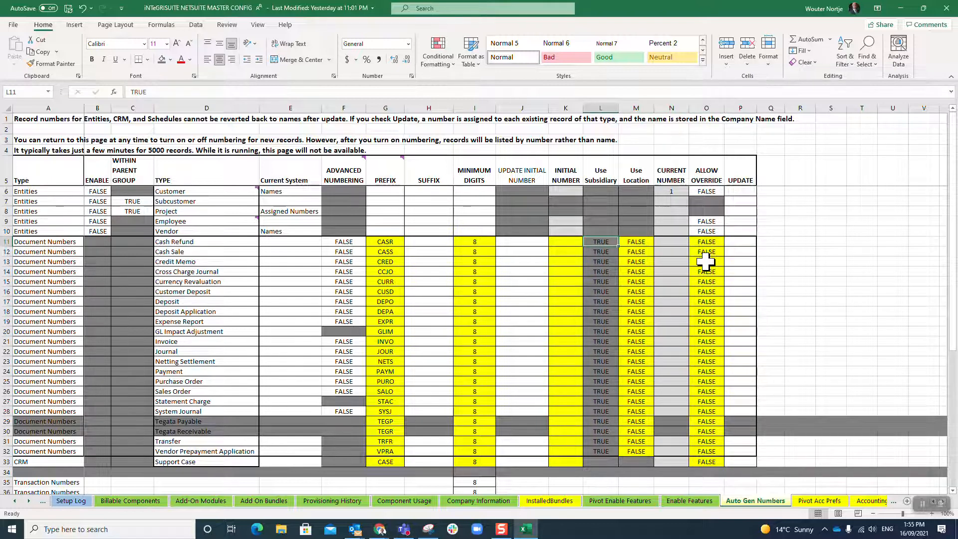
{"action": "left_click", "coordinate": [385, 261]}
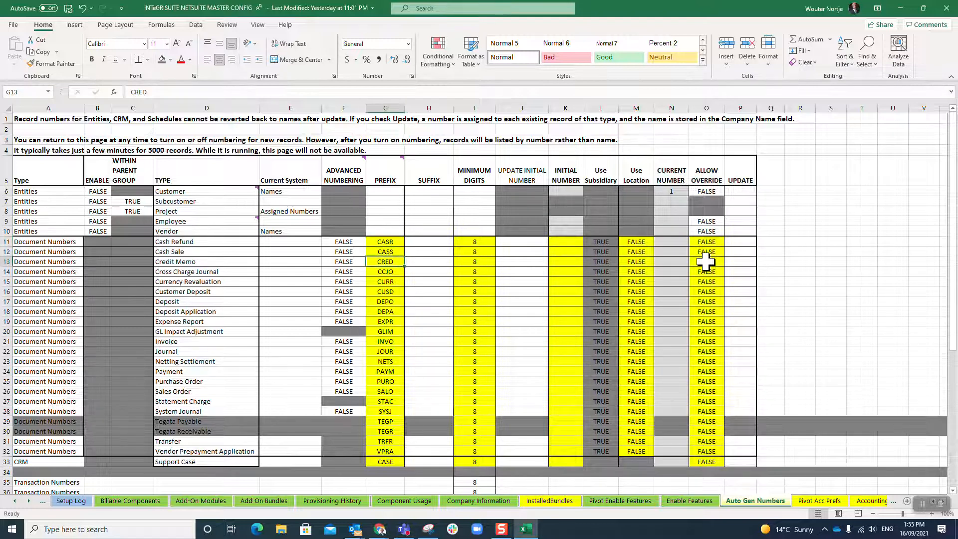
{"action": "left_click", "coordinate": [206, 331]}
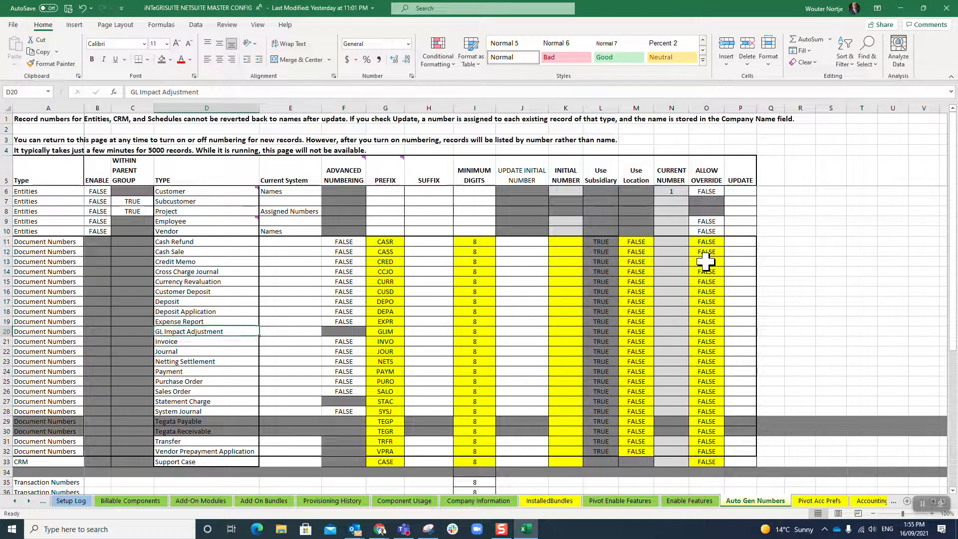
{"action": "left_click", "coordinate": [207, 341]}
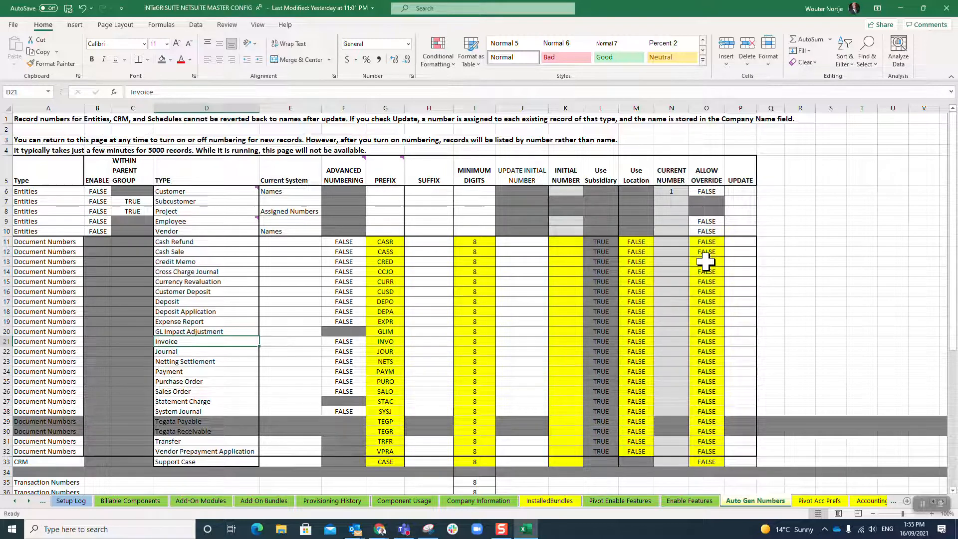
{"action": "left_click", "coordinate": [290, 341]}
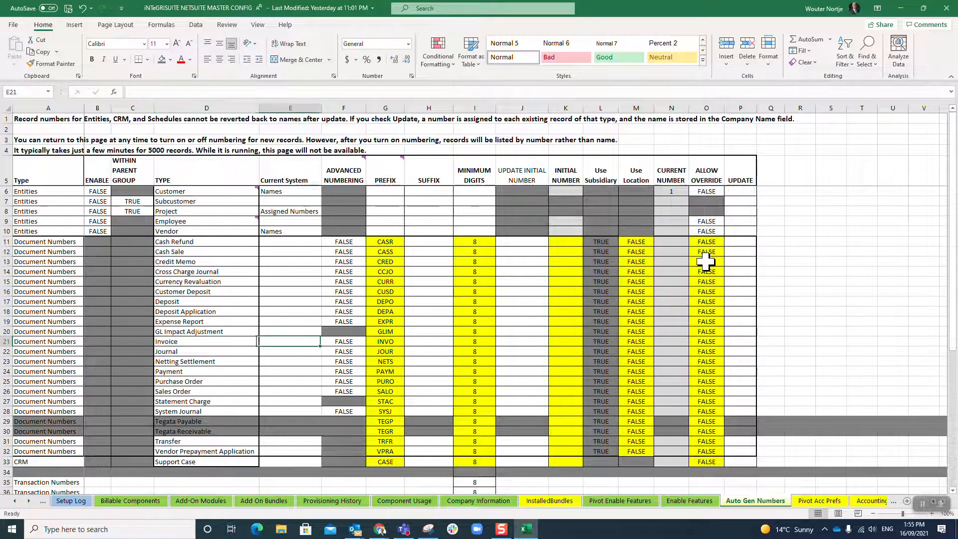
{"action": "left_click", "coordinate": [670, 341]}
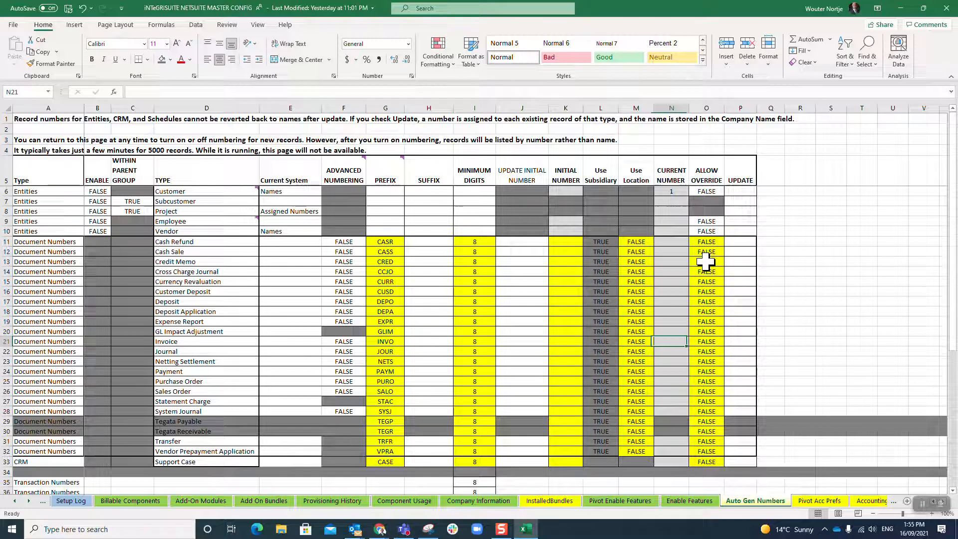
{"action": "left_click", "coordinate": [707, 341]}
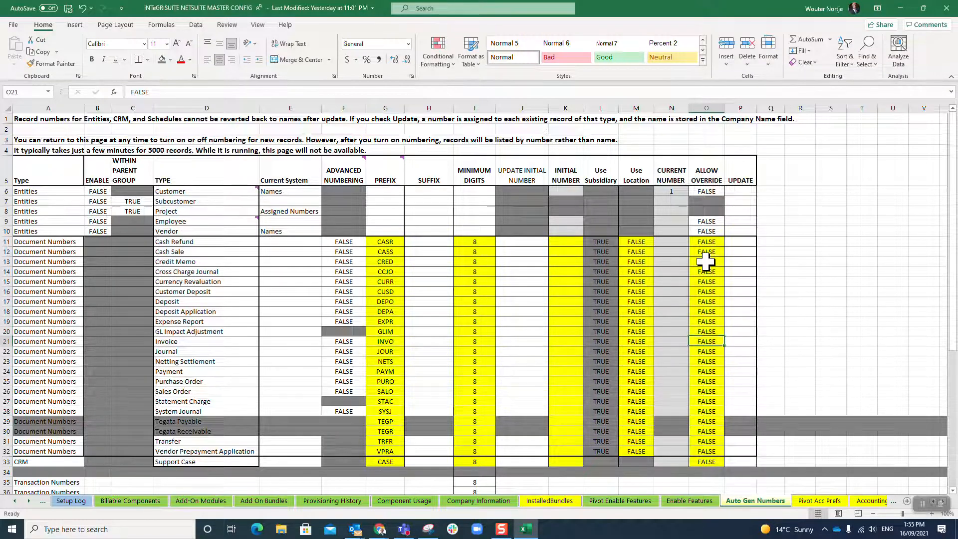
{"action": "left_click", "coordinate": [705, 351]}
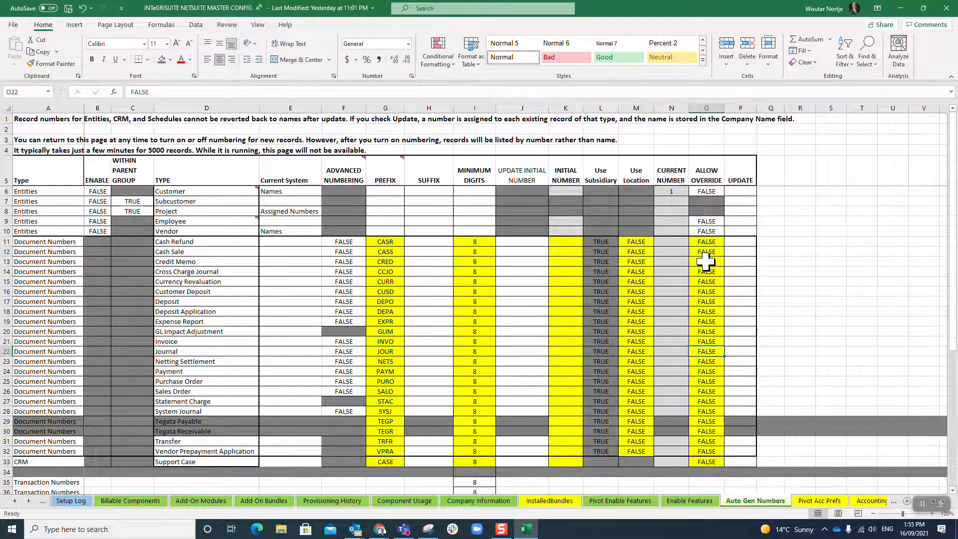
{"action": "left_click", "coordinate": [705, 331]}
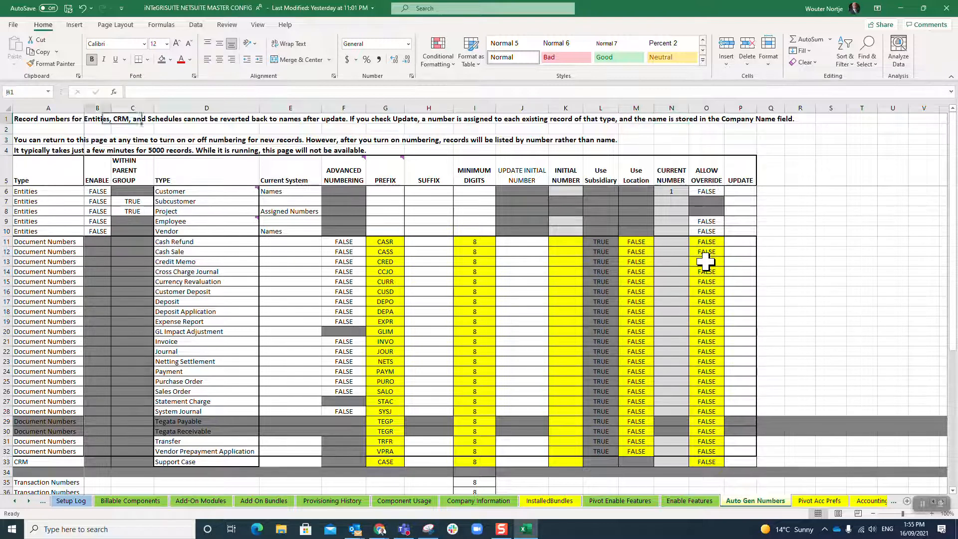
{"action": "left_click", "coordinate": [47, 139]}
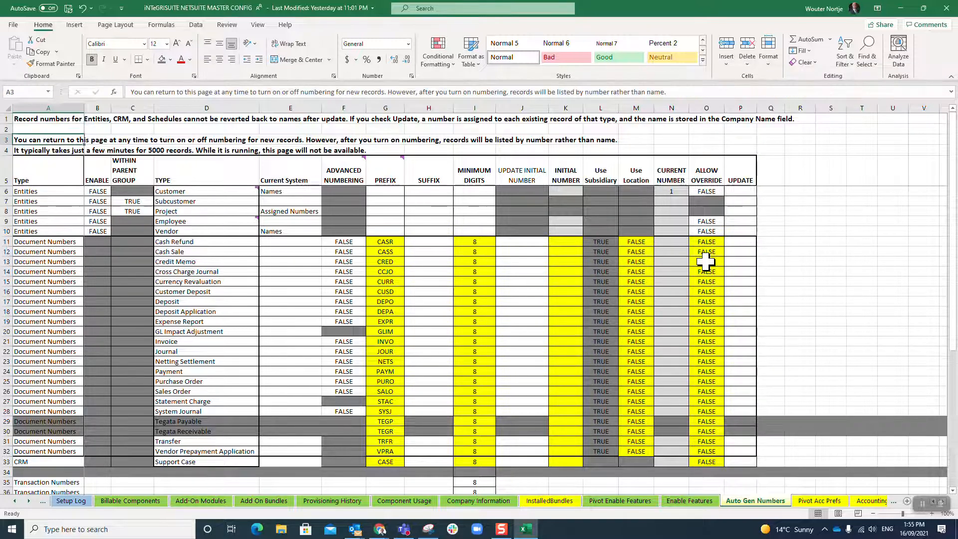
{"action": "left_click", "coordinate": [125, 128]}
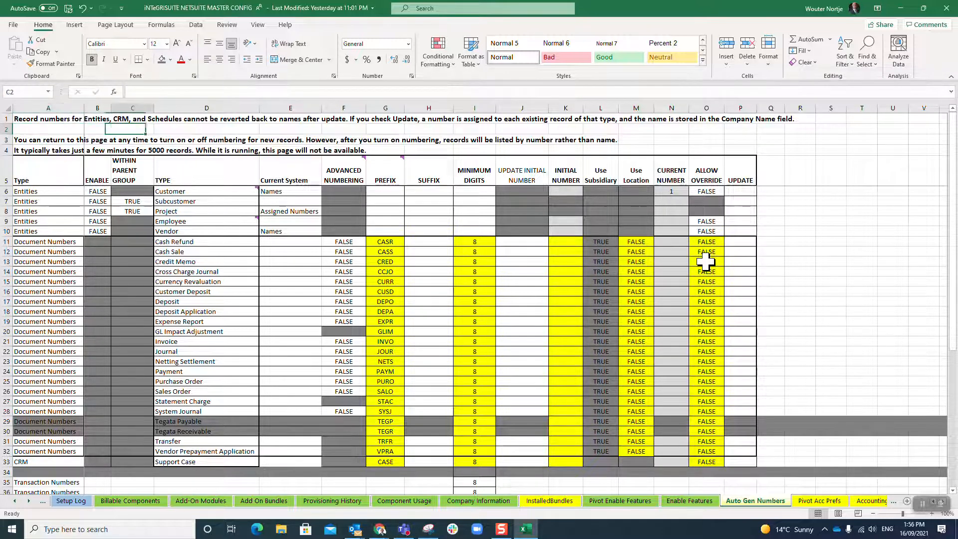
{"action": "left_click", "coordinate": [343, 139]}
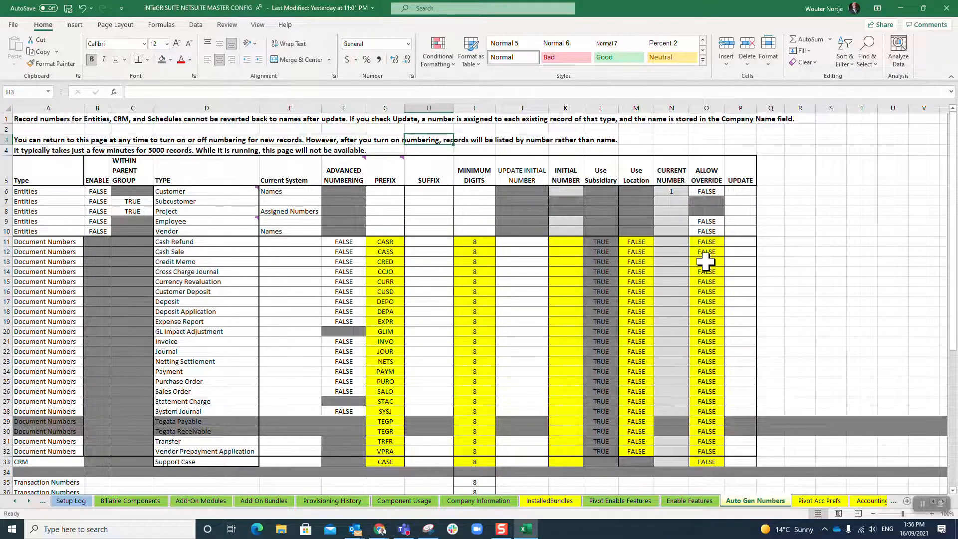
{"action": "left_click", "coordinate": [474, 139]}
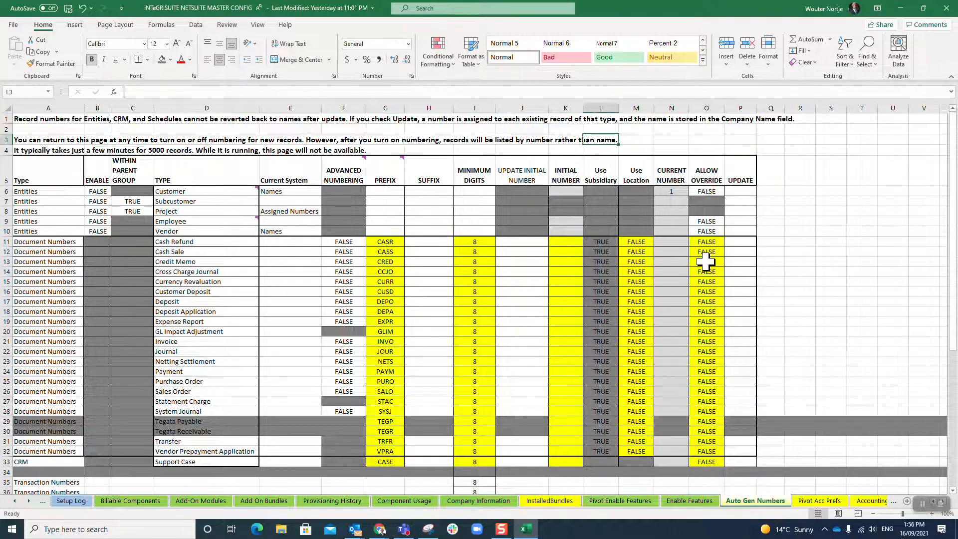
{"action": "left_click", "coordinate": [599, 149]}
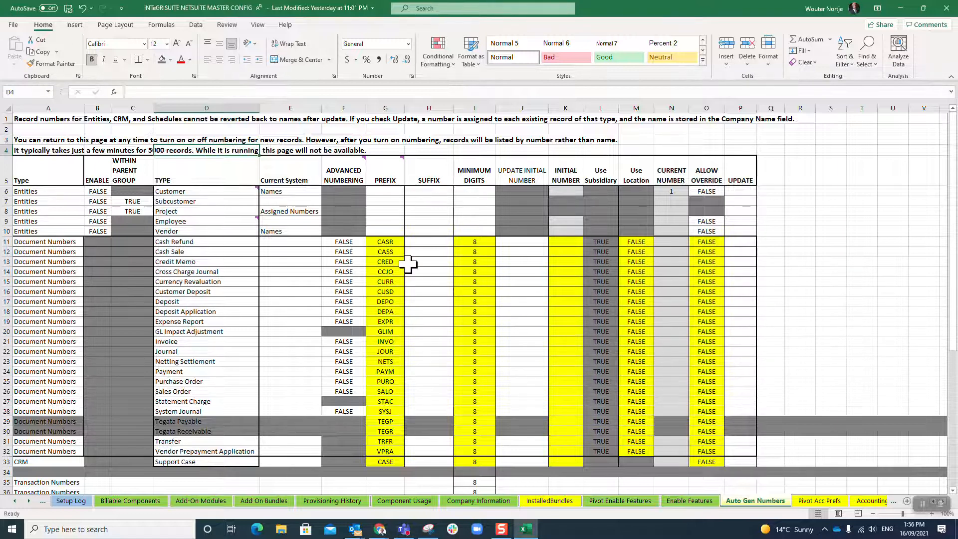
{"action": "mouse_move", "coordinate": [650, 354]}
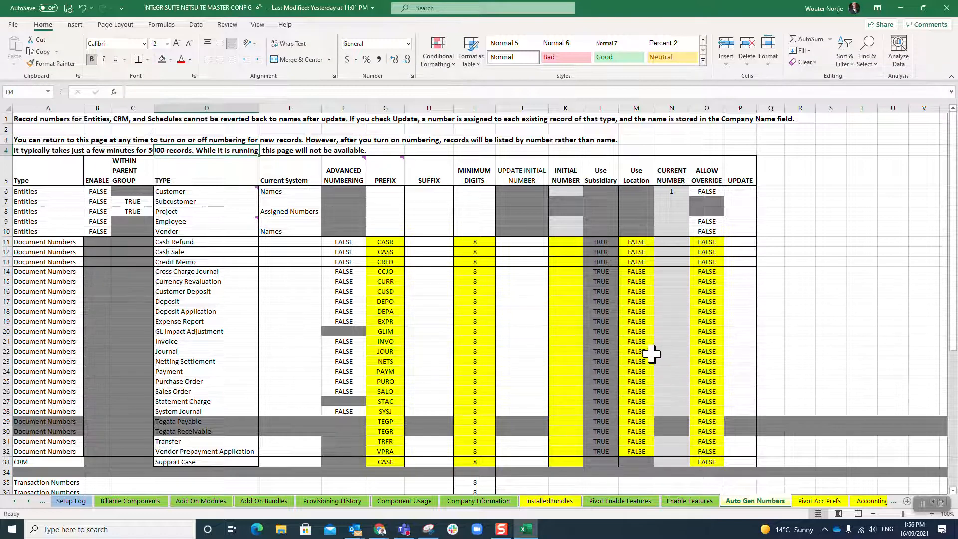
{"action": "mouse_move", "coordinate": [92, 181]}
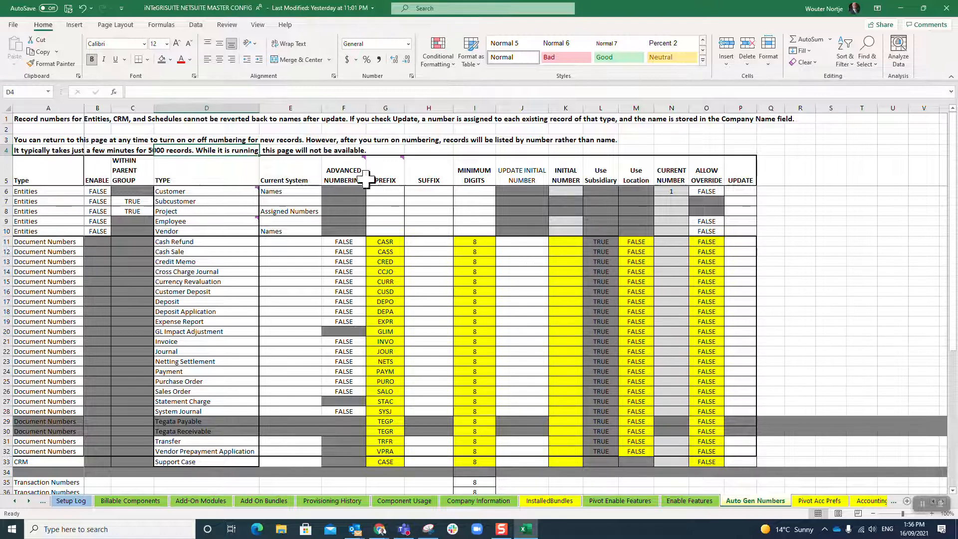
{"action": "mouse_move", "coordinate": [659, 235]}
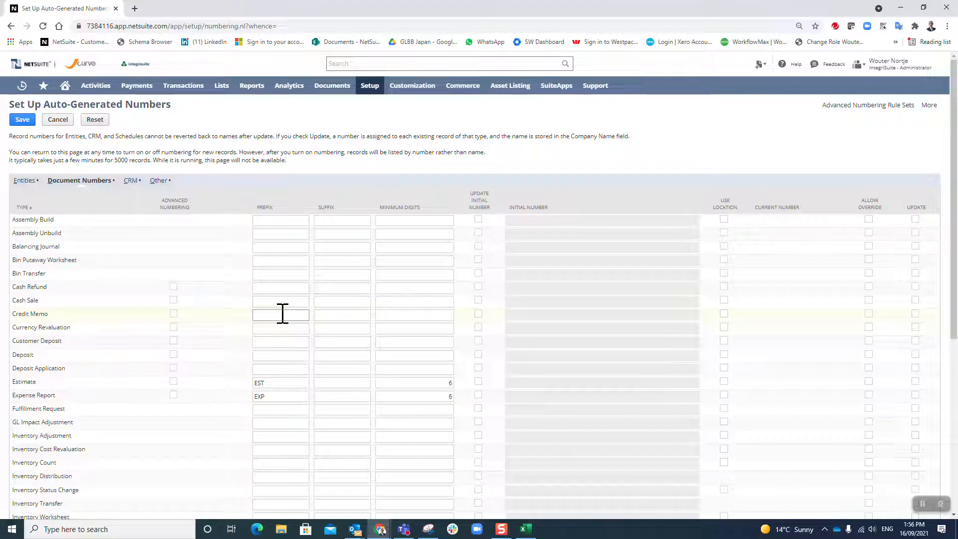
{"action": "scroll", "scroll_direction": "down", "scroll_amount": 3}
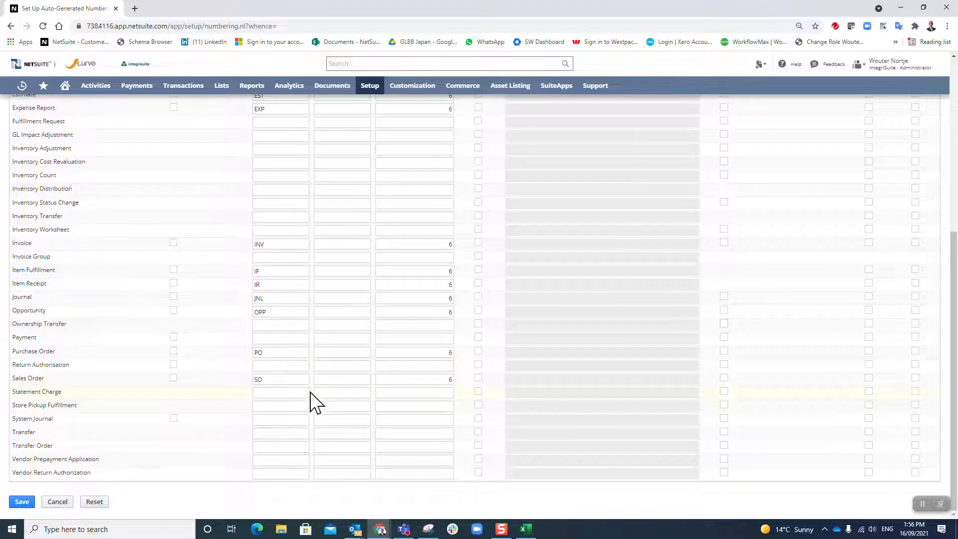
{"action": "left_click", "coordinate": [524, 529]}
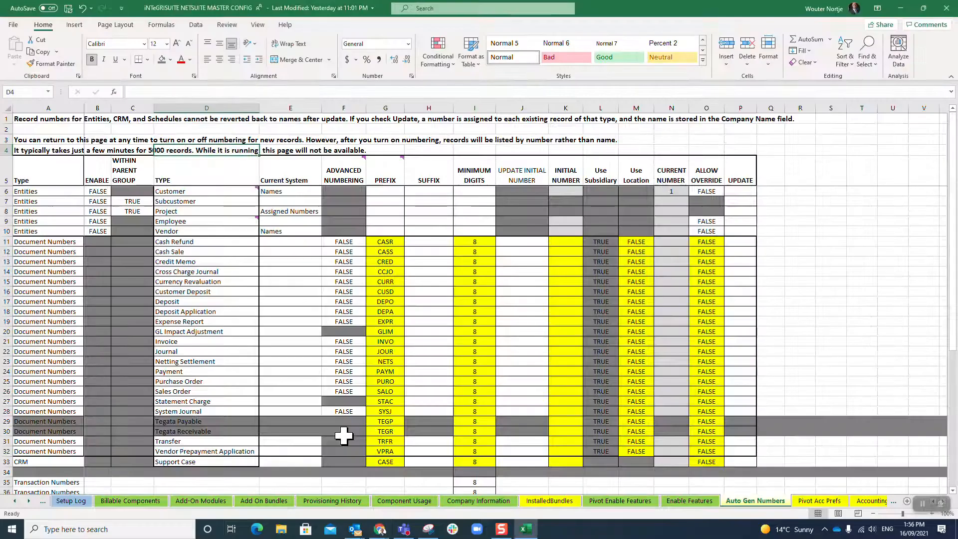
{"action": "left_click", "coordinate": [206, 191]}
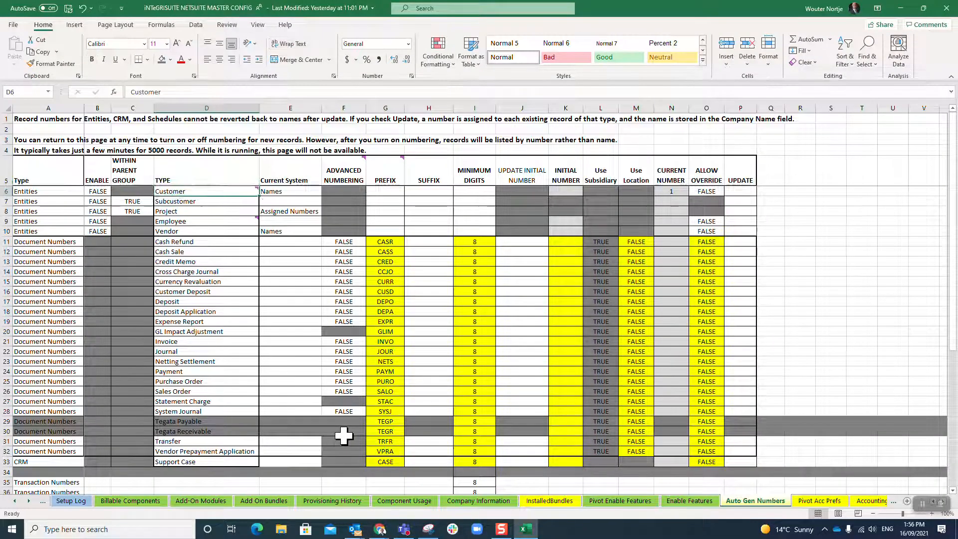
{"action": "left_click", "coordinate": [291, 441]}
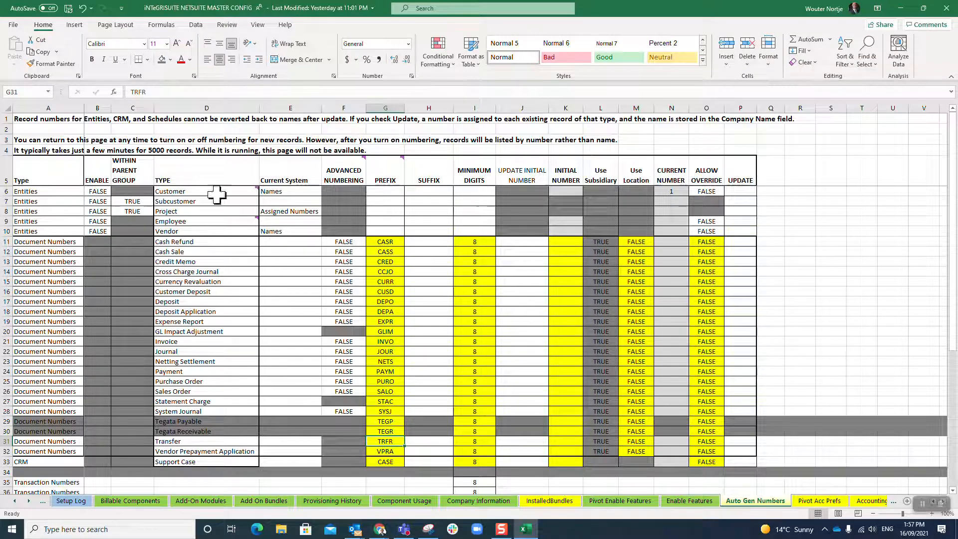
{"action": "double_click", "coordinate": [384, 441]}
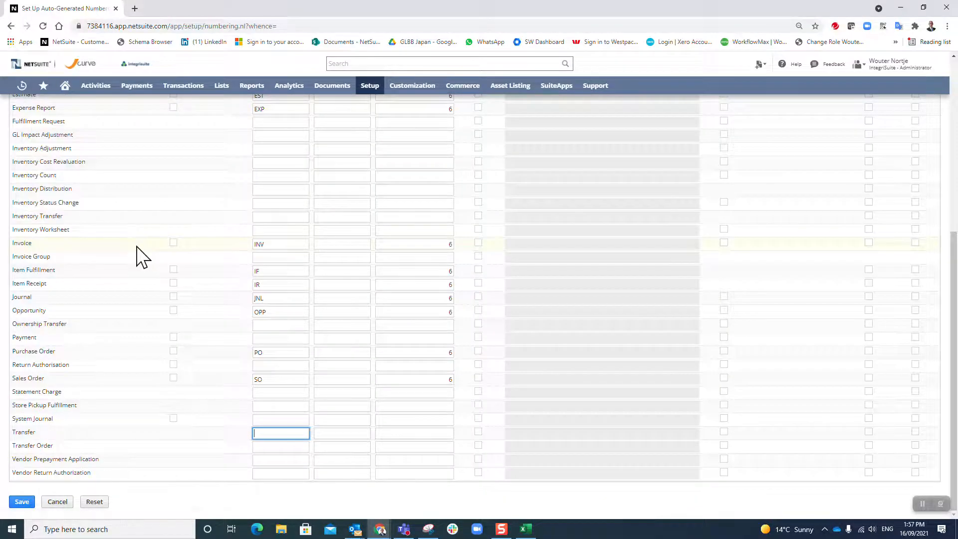
Give Transfer the prefix TRFR and 8 minimum digits.
{"action": "type", "text": "TRFR"}
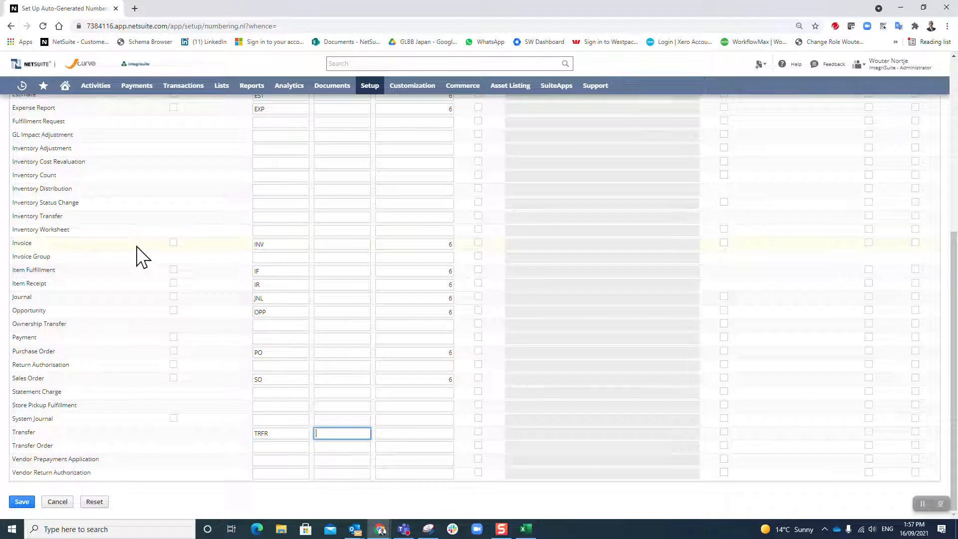
{"action": "left_click", "coordinate": [413, 432]}
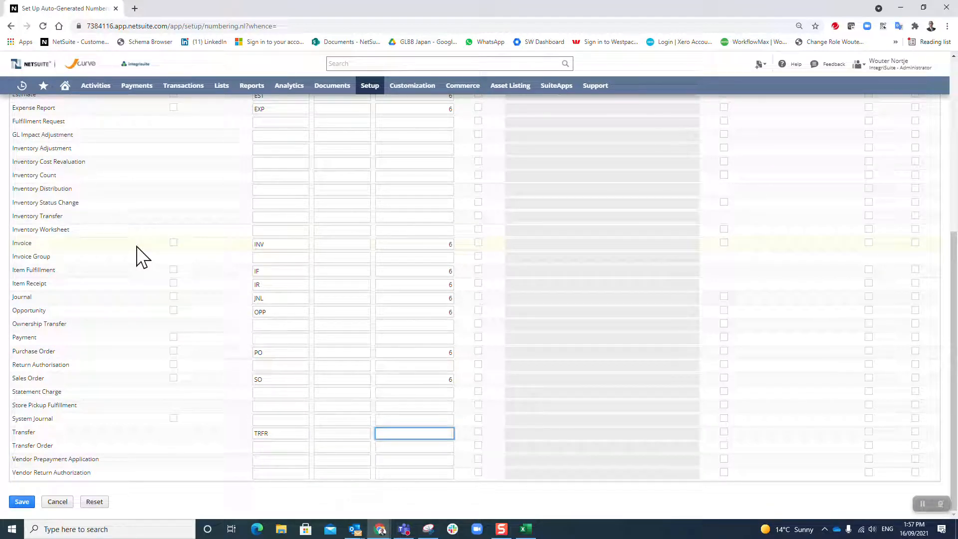
{"action": "type", "text": "8"}
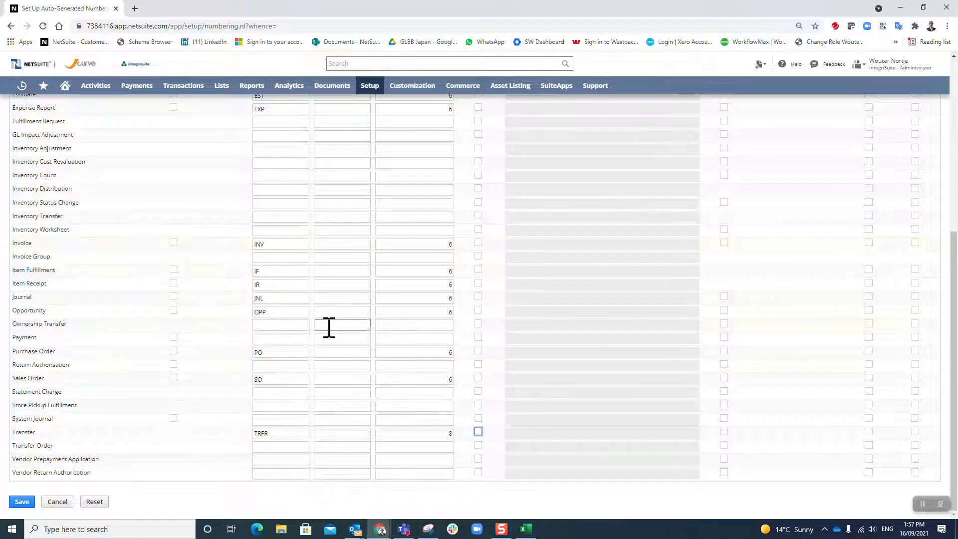
Raise Sales Order, Expense Report and the other 6-digit document types to 8 digits, then save.
{"action": "left_click", "coordinate": [413, 379]}
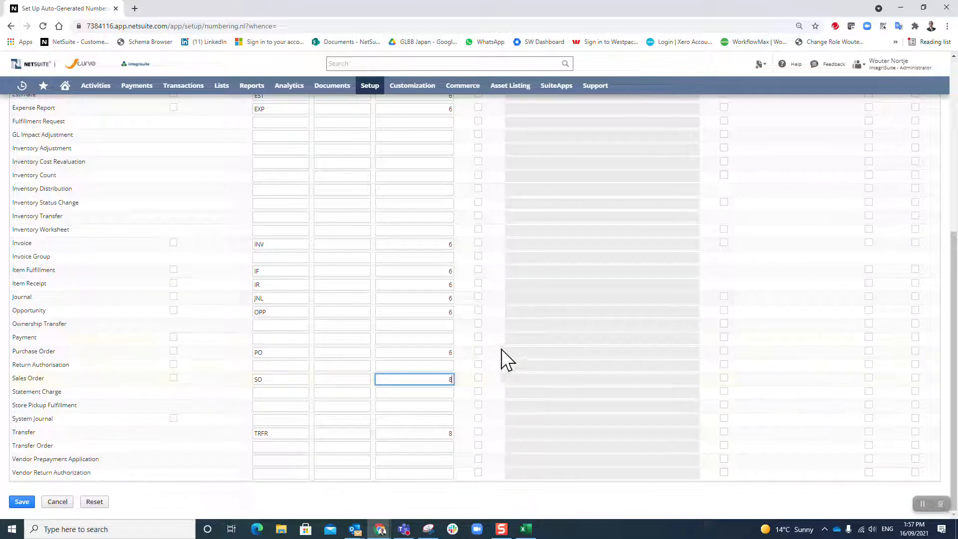
{"action": "left_click", "coordinate": [413, 312]}
{"action": "type", "text": "8"}
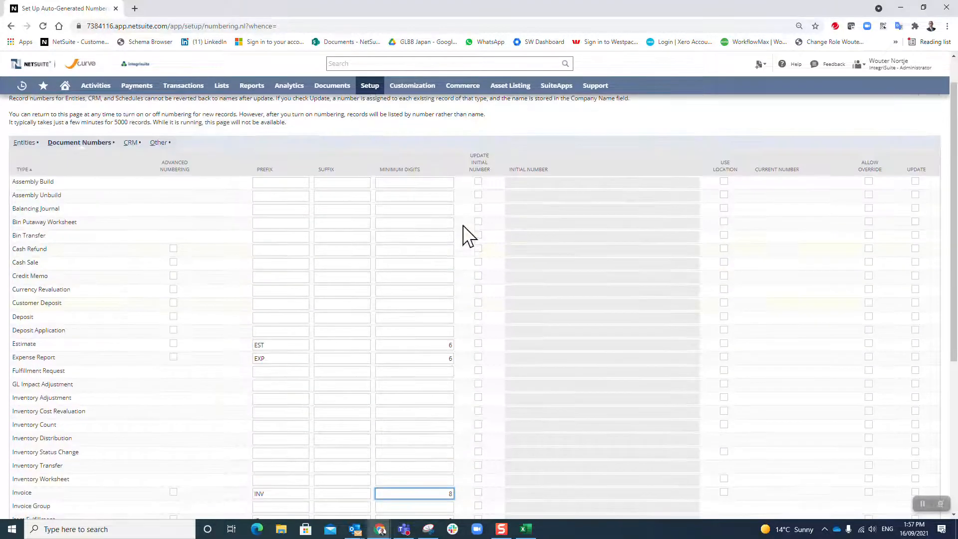
{"action": "left_click", "coordinate": [414, 358]}
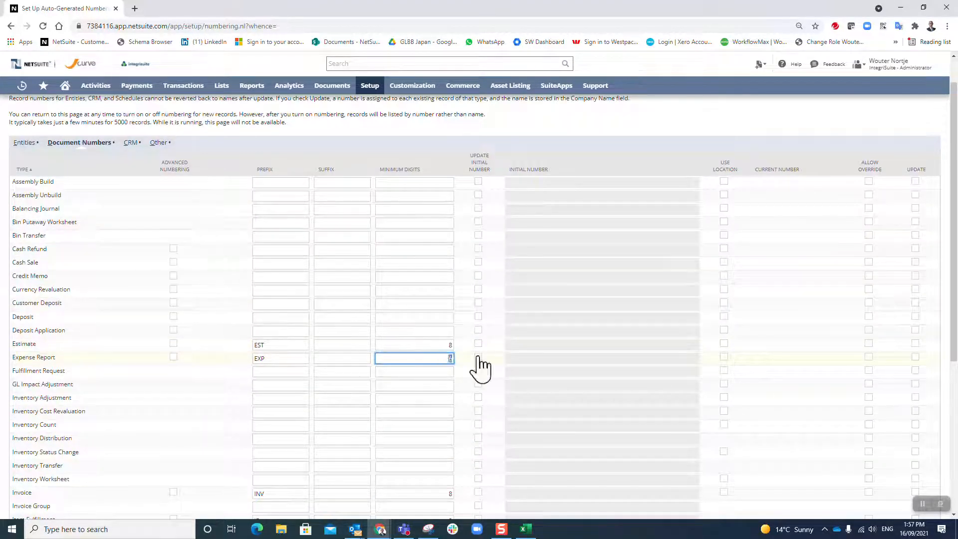
{"action": "scroll", "scroll_direction": "down", "scroll_amount": 3}
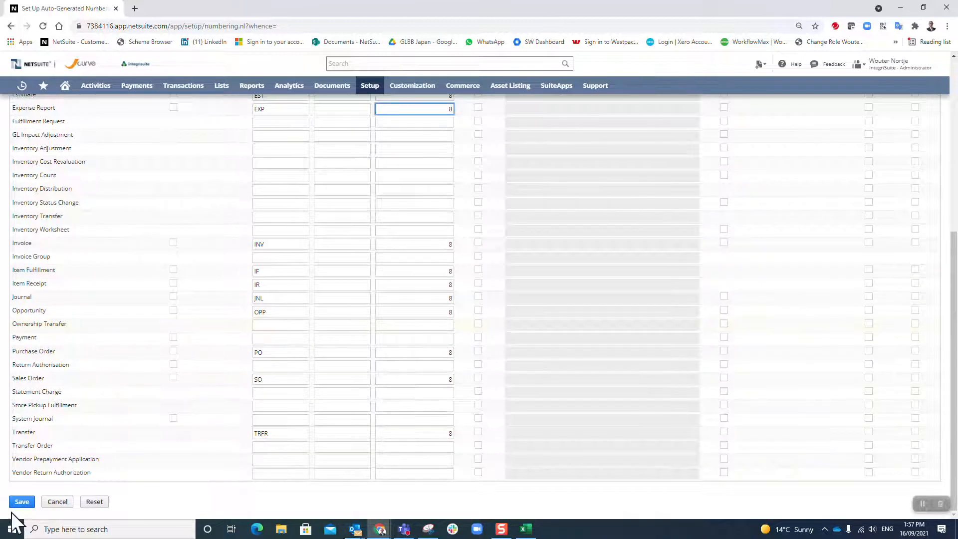
{"action": "left_click", "coordinate": [21, 501]}
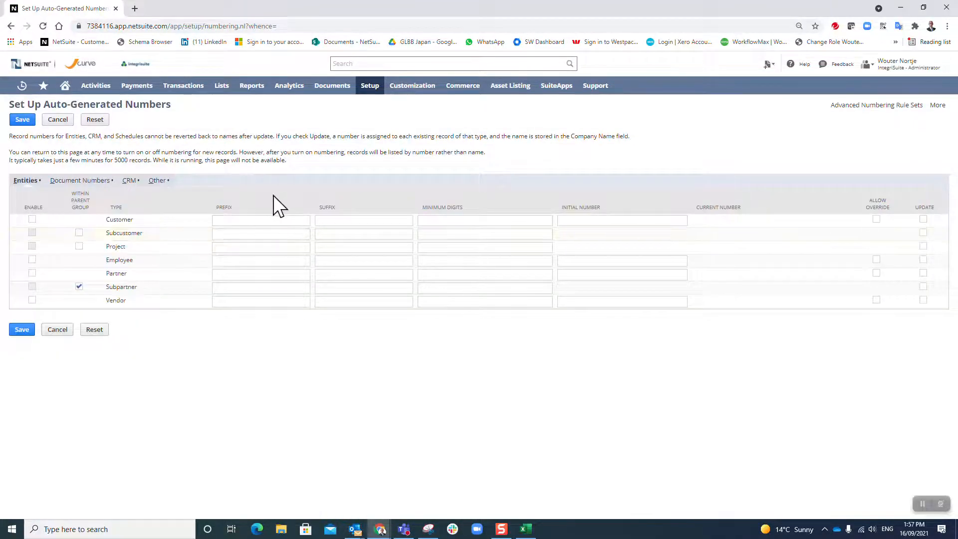
{"action": "left_click", "coordinate": [484, 247]}
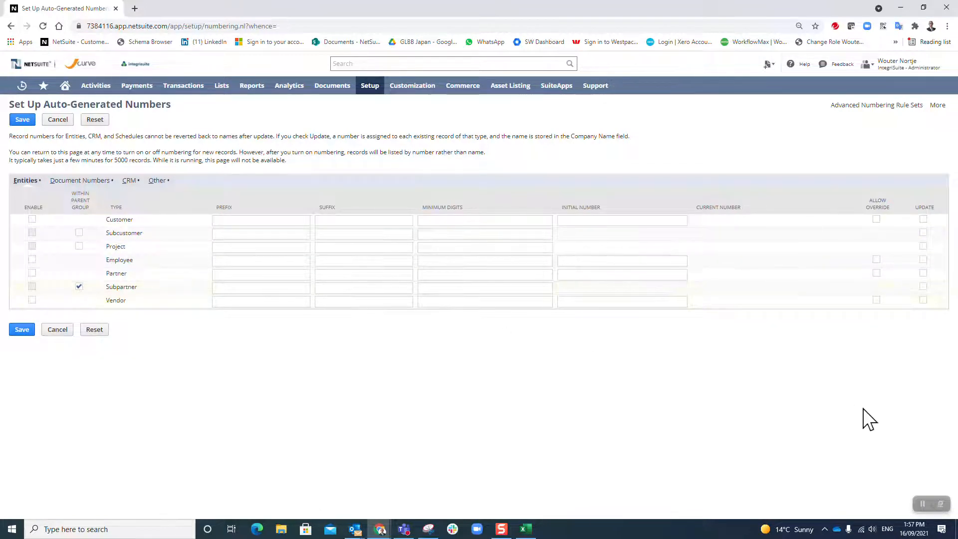
{"action": "mouse_move", "coordinate": [909, 451]}
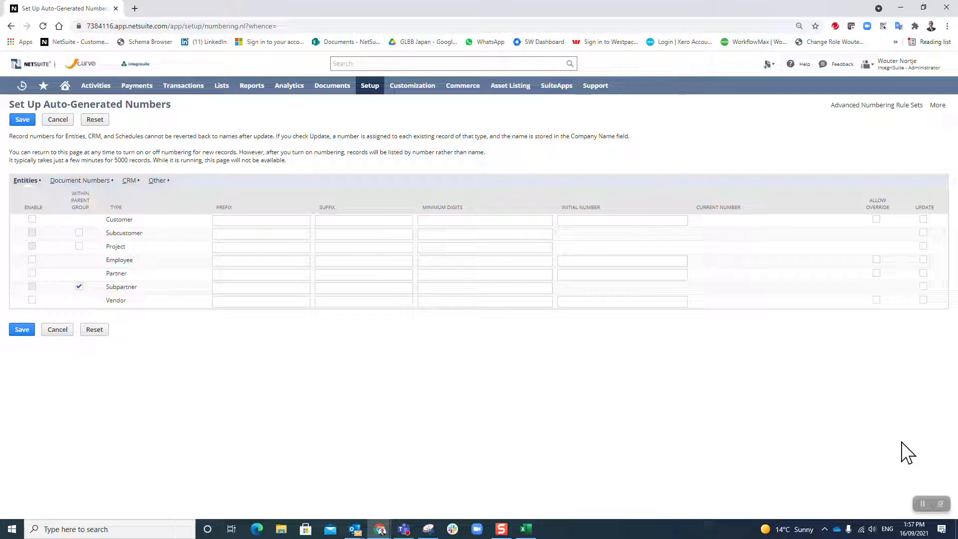